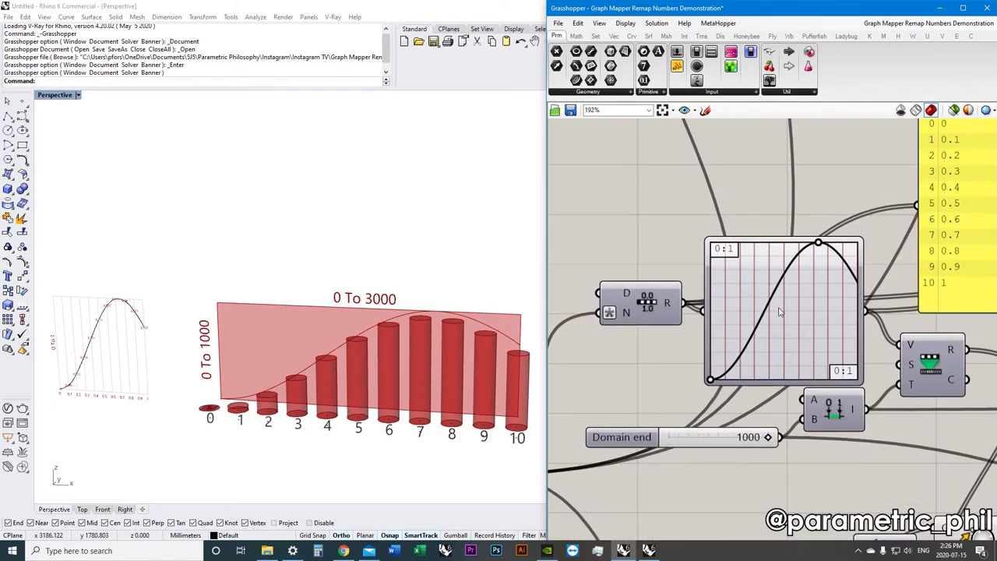
pyautogui.moveTo(782, 311)
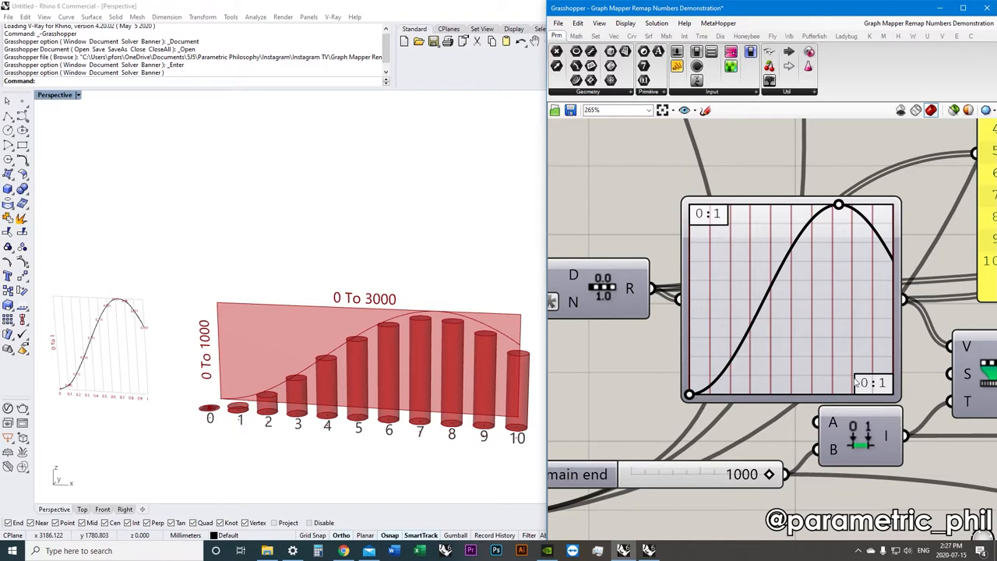
pyautogui.moveTo(856, 381)
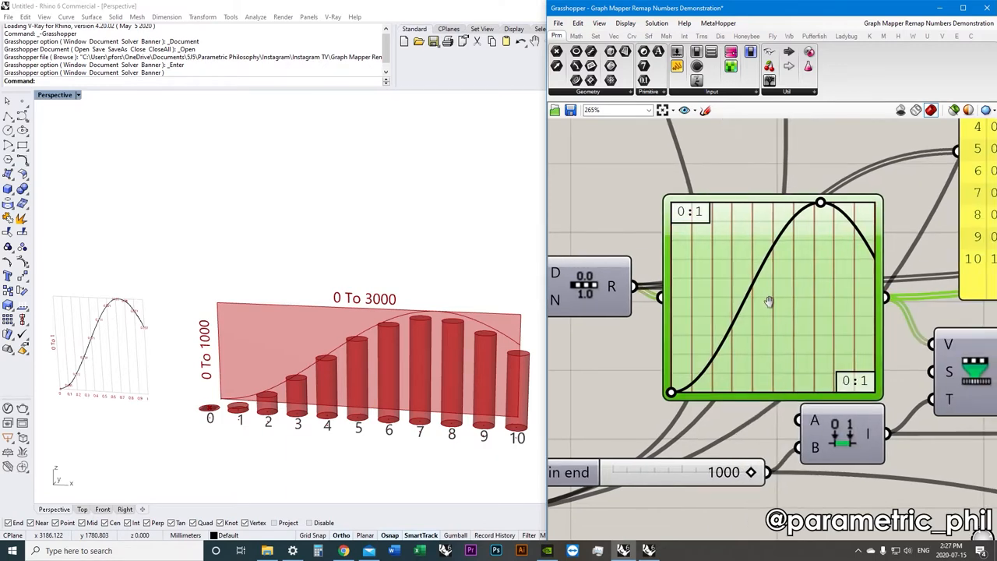
pyautogui.moveTo(776, 304)
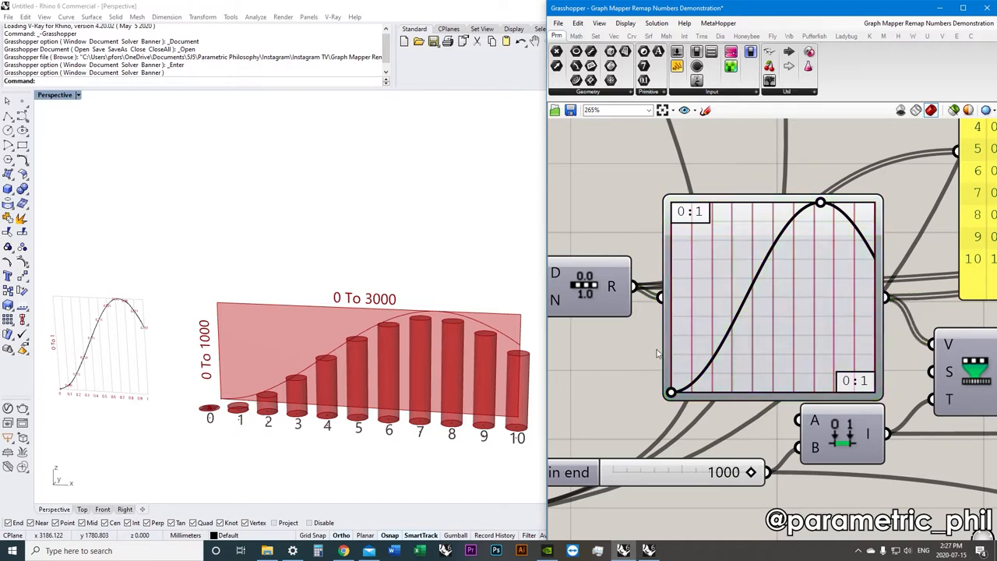
pyautogui.moveTo(782, 319)
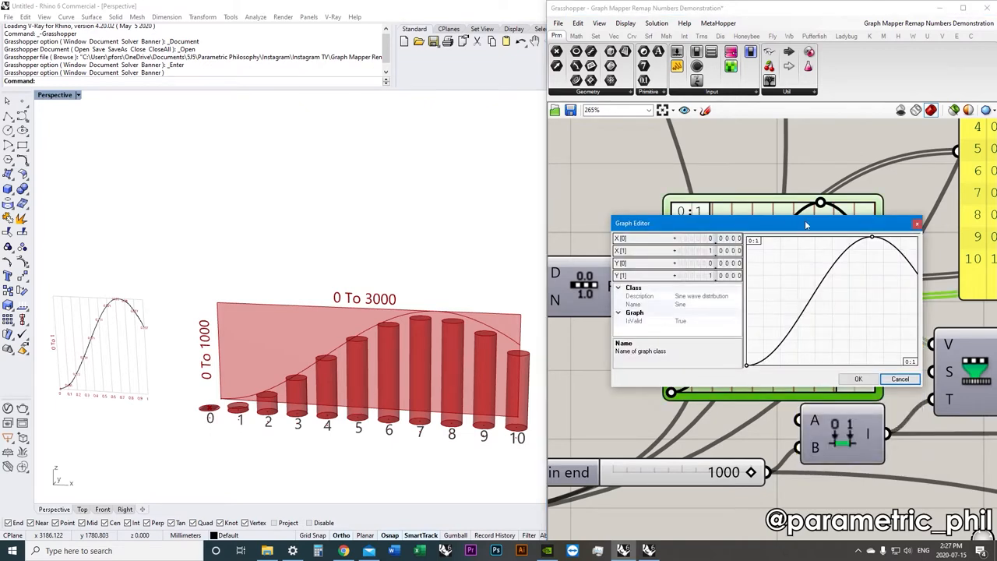
# Move the Graph Editor left over the Rhino viewport, close it, and scroll the canvas
pyautogui.moveTo(806, 224); pyautogui.dragTo(455, 201)
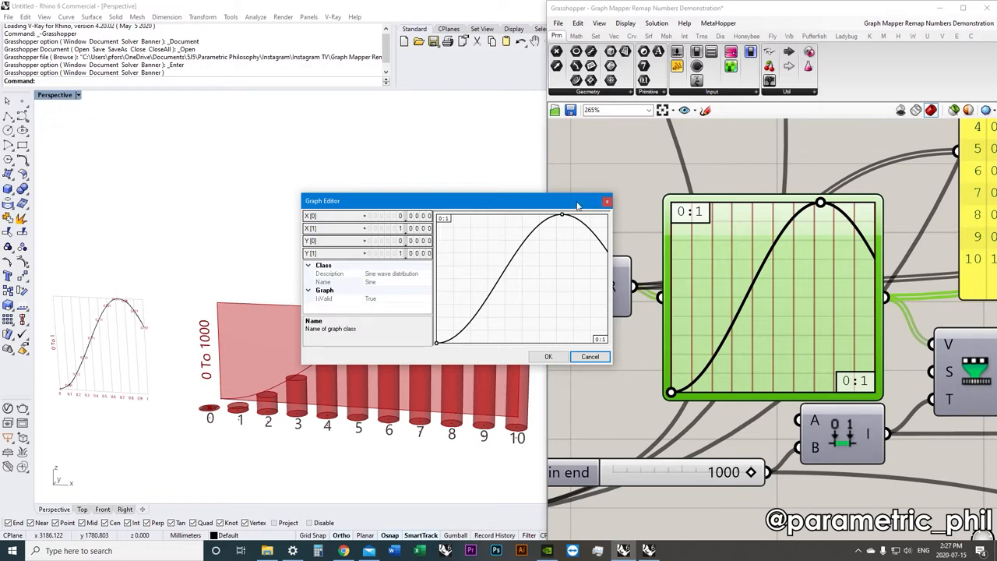
pyautogui.moveTo(458, 199); pyautogui.dragTo(443, 186)
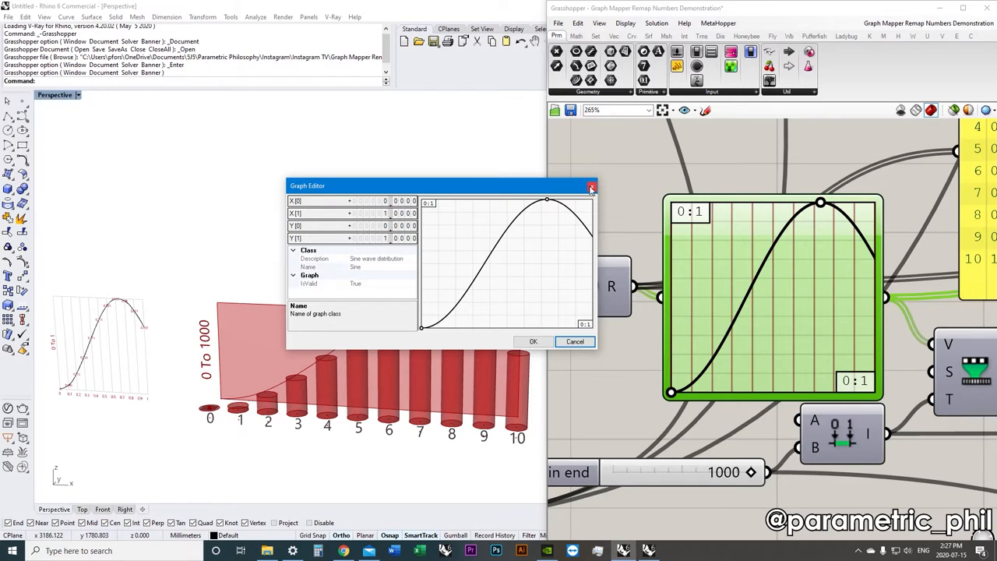
pyautogui.click(592, 187)
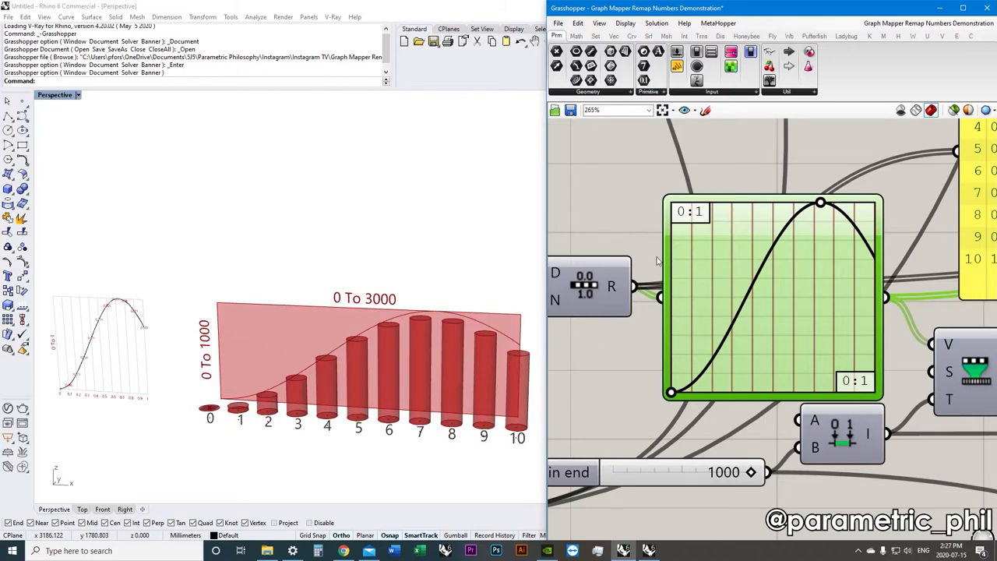
pyautogui.scroll(-3)
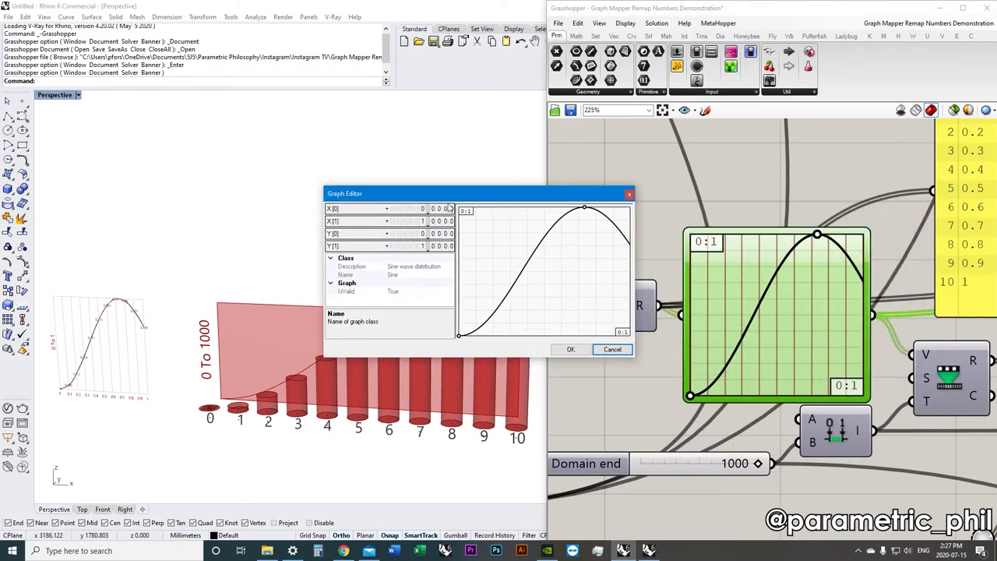
pyautogui.moveTo(421, 224)
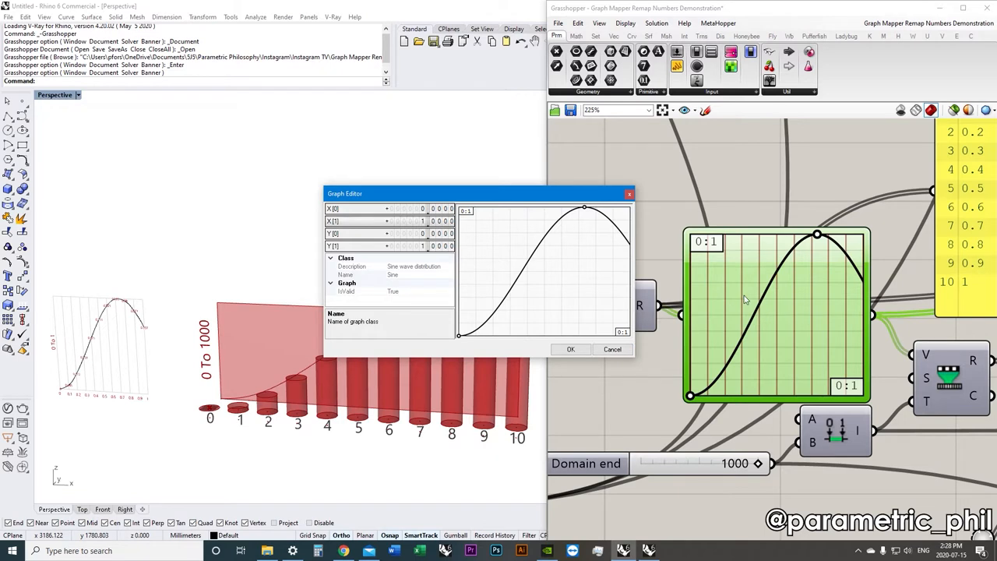
pyautogui.moveTo(530, 358)
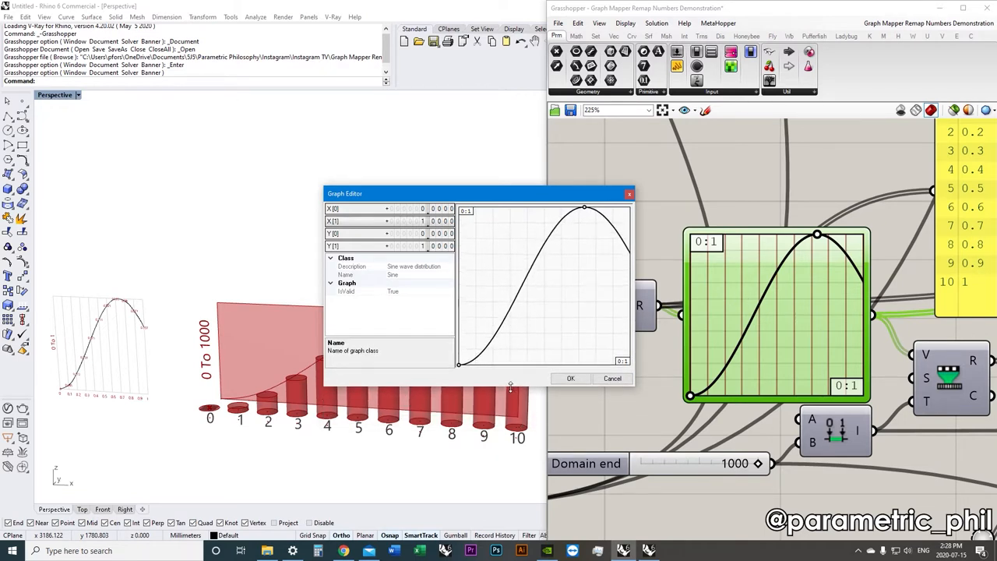
pyautogui.moveTo(476, 193); pyautogui.dragTo(486, 178)
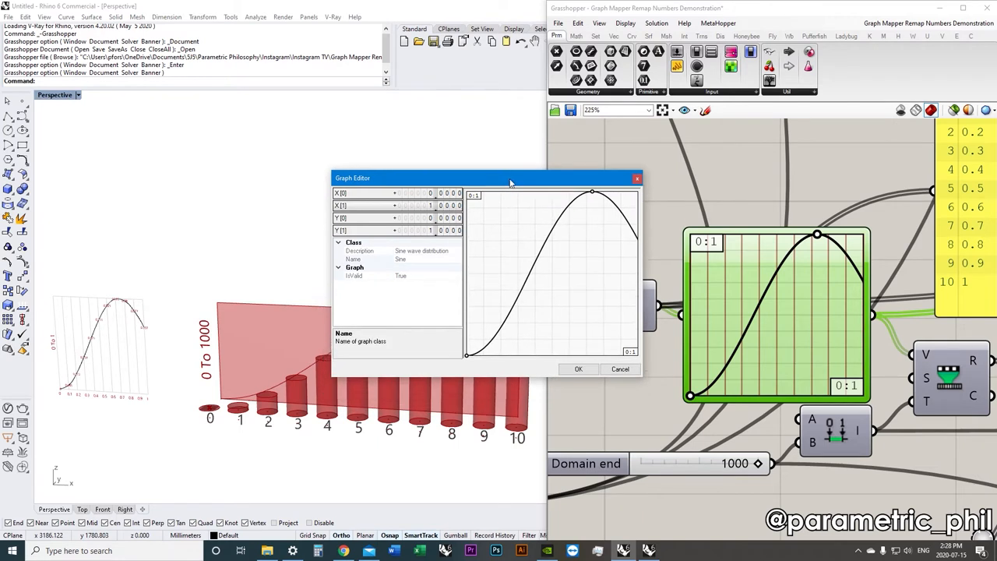
pyautogui.moveTo(510, 177); pyautogui.dragTo(498, 154)
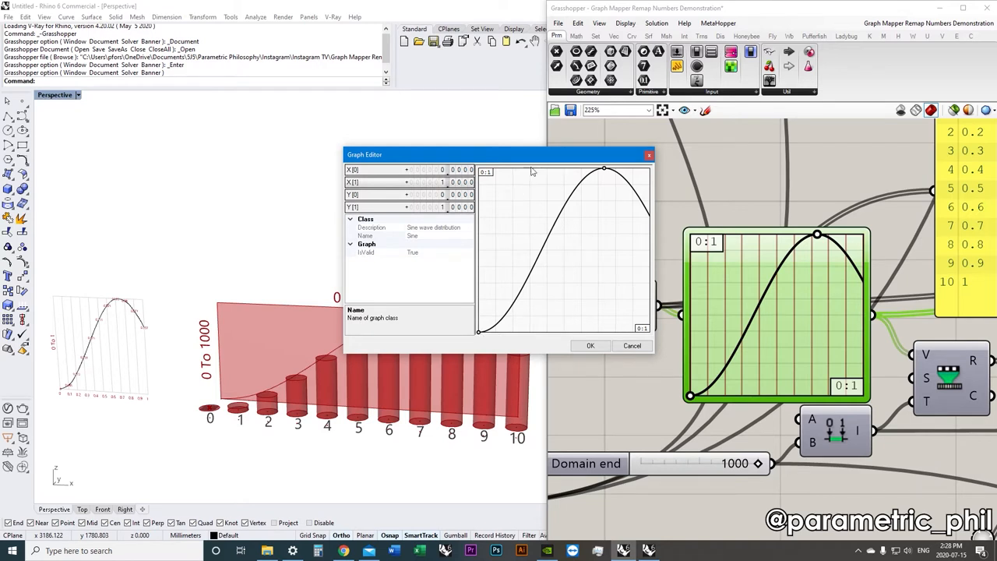
pyautogui.moveTo(498, 154); pyautogui.dragTo(397, 167)
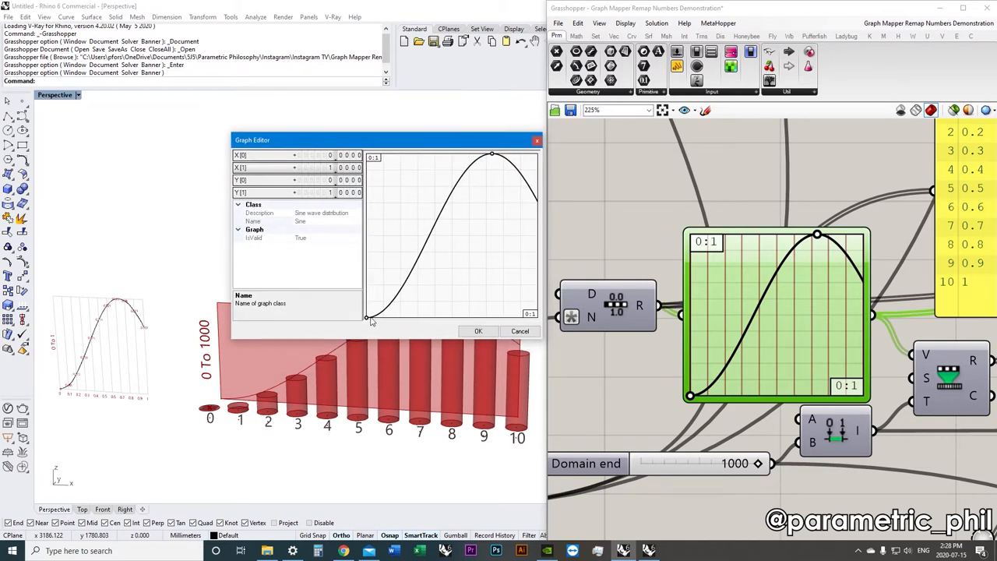
pyautogui.moveTo(361, 321)
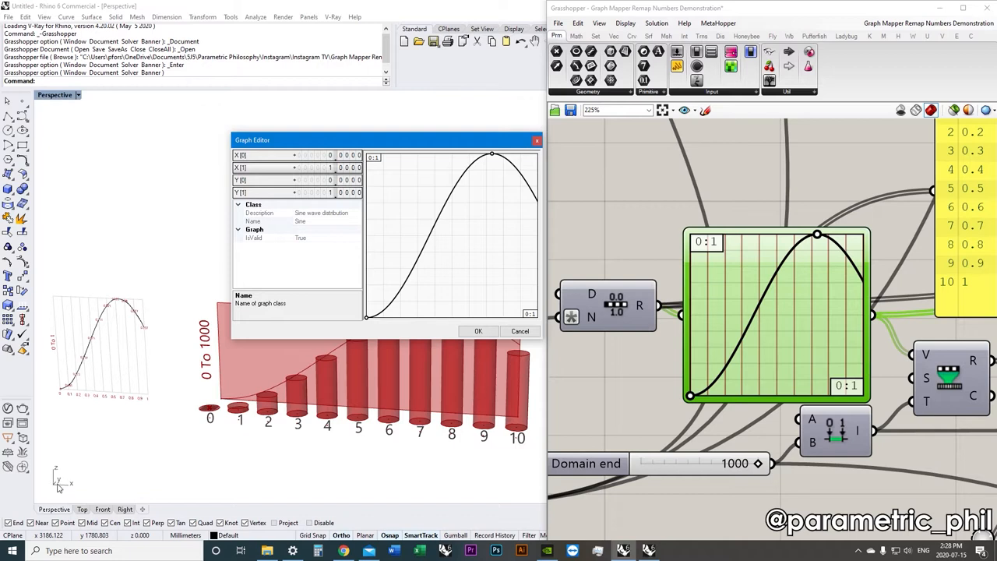
pyautogui.moveTo(84, 511)
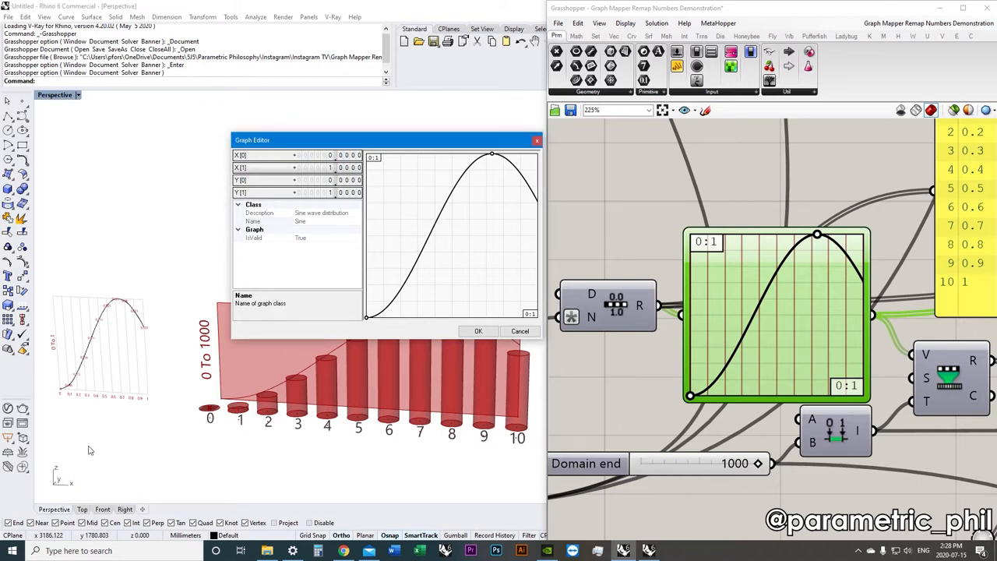
pyautogui.moveTo(64, 490)
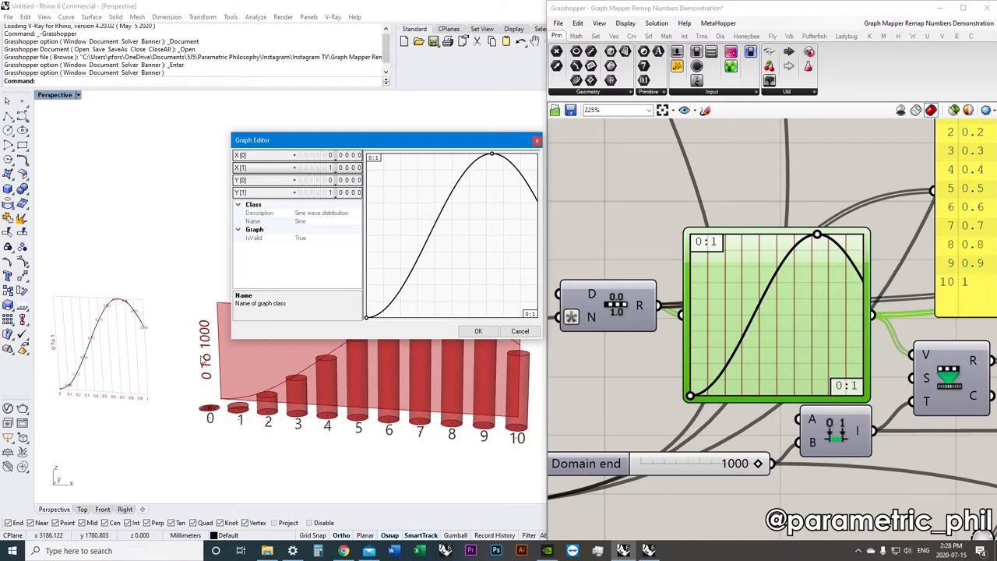
pyautogui.moveTo(608, 384)
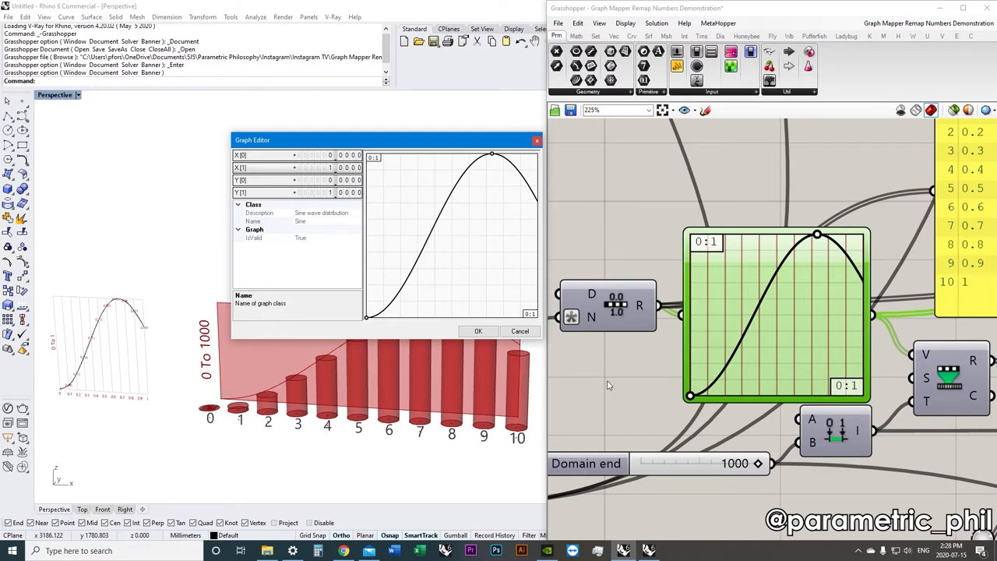
pyautogui.moveTo(617, 380)
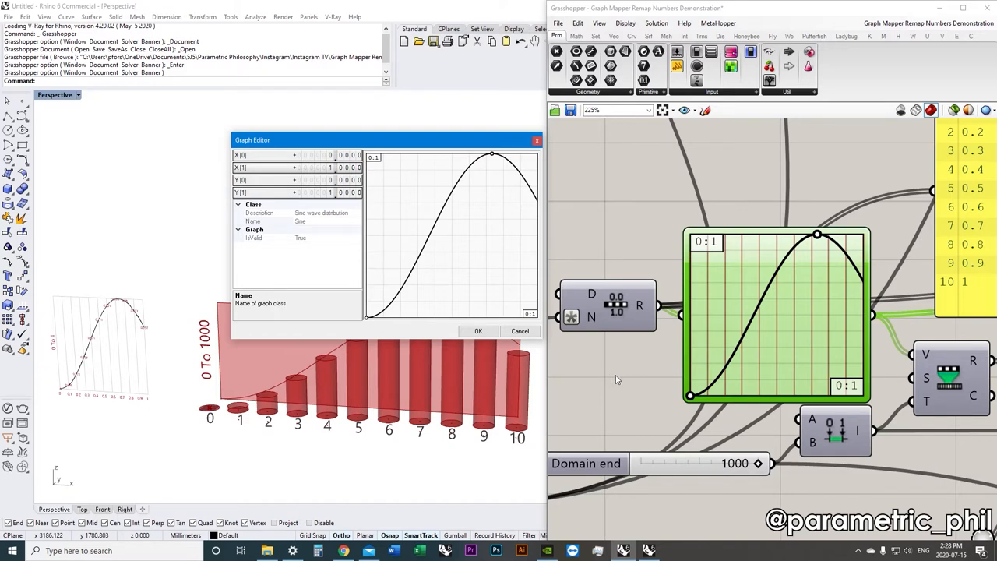
pyautogui.moveTo(617, 372)
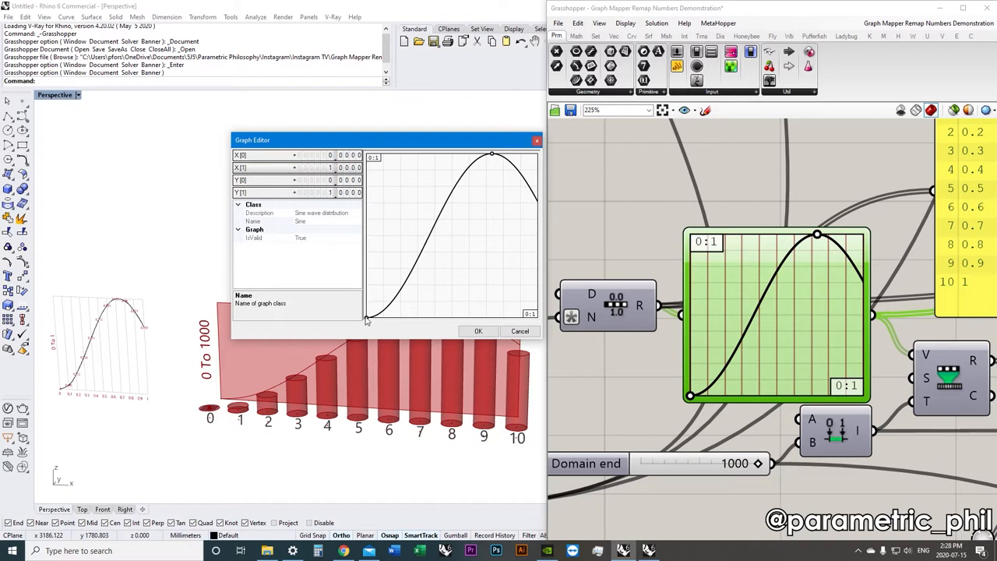
pyautogui.moveTo(539, 321)
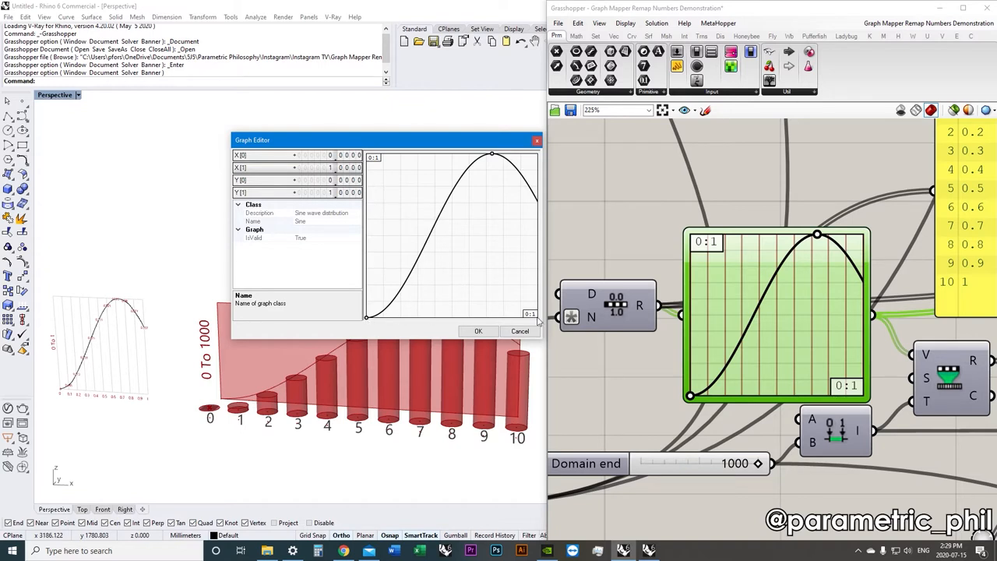
pyautogui.moveTo(366, 322)
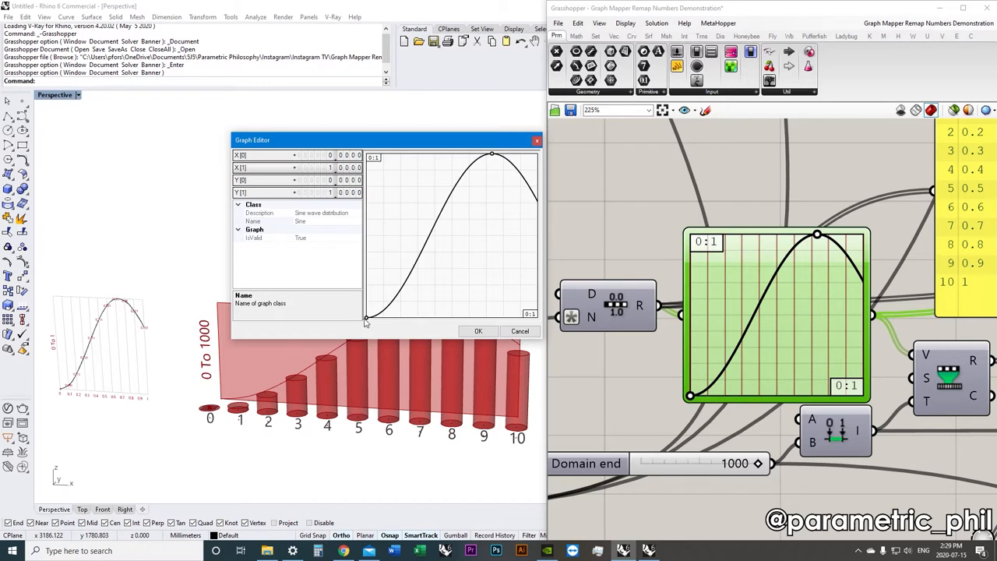
pyautogui.moveTo(368, 319)
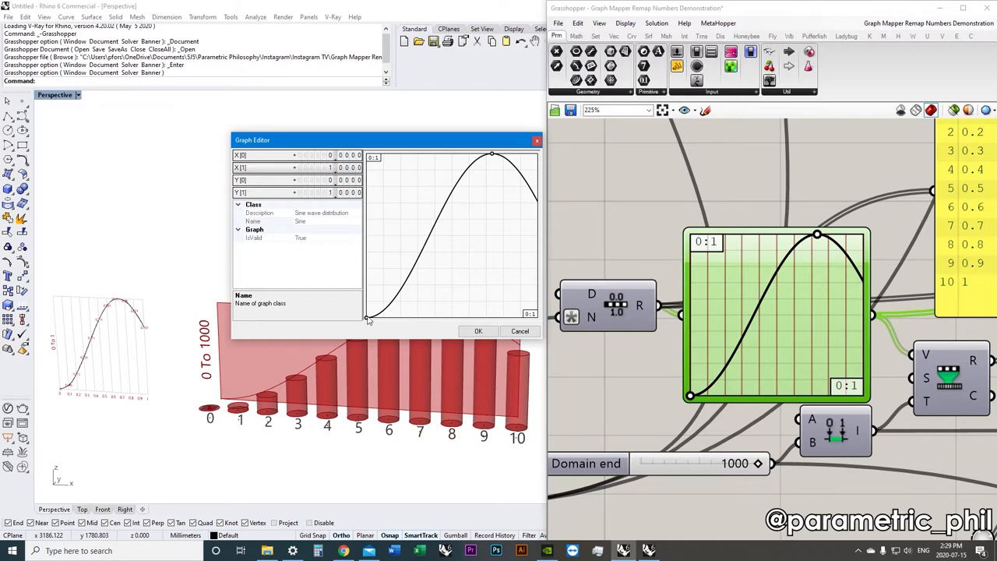
pyautogui.moveTo(382, 320)
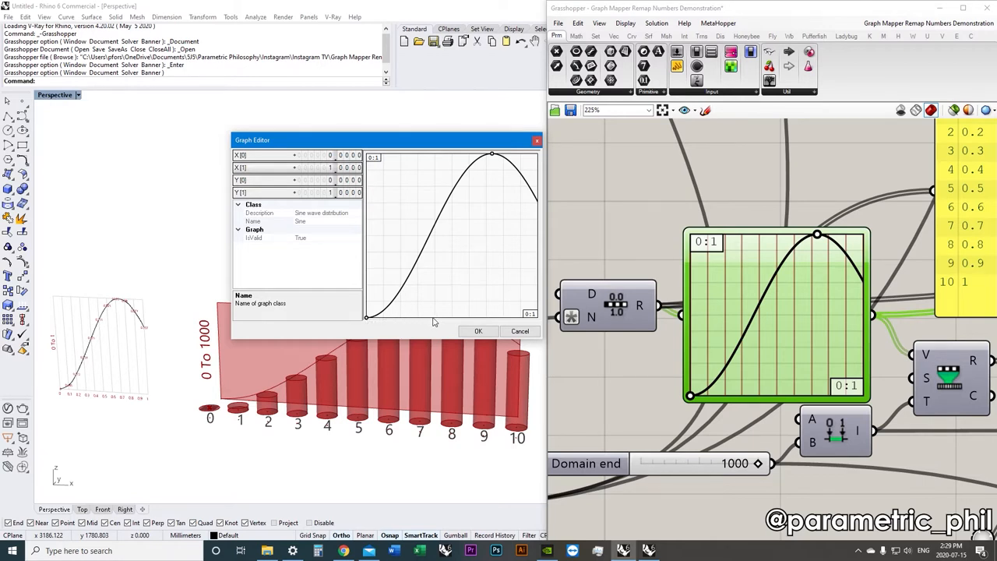
pyautogui.moveTo(507, 321)
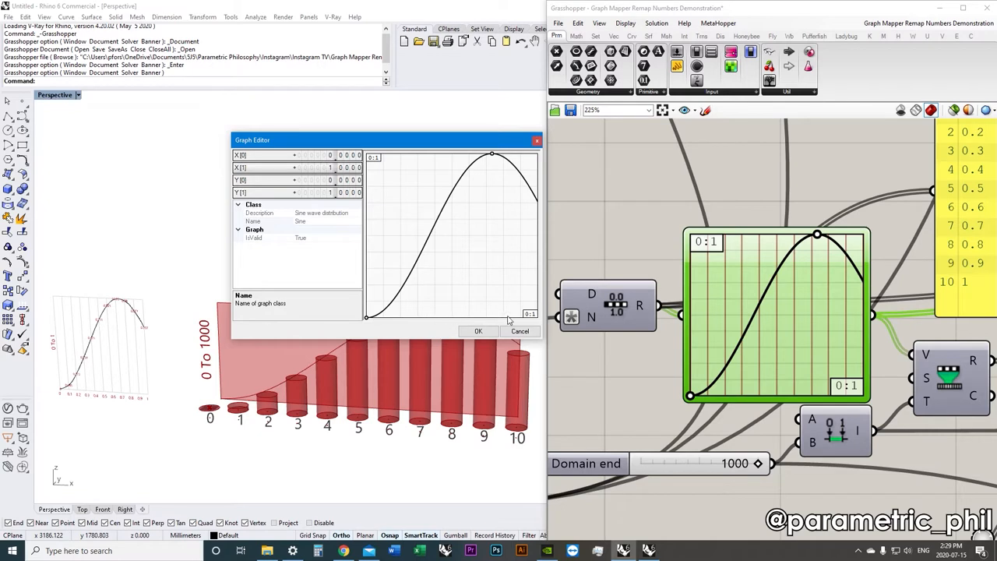
pyautogui.moveTo(538, 321)
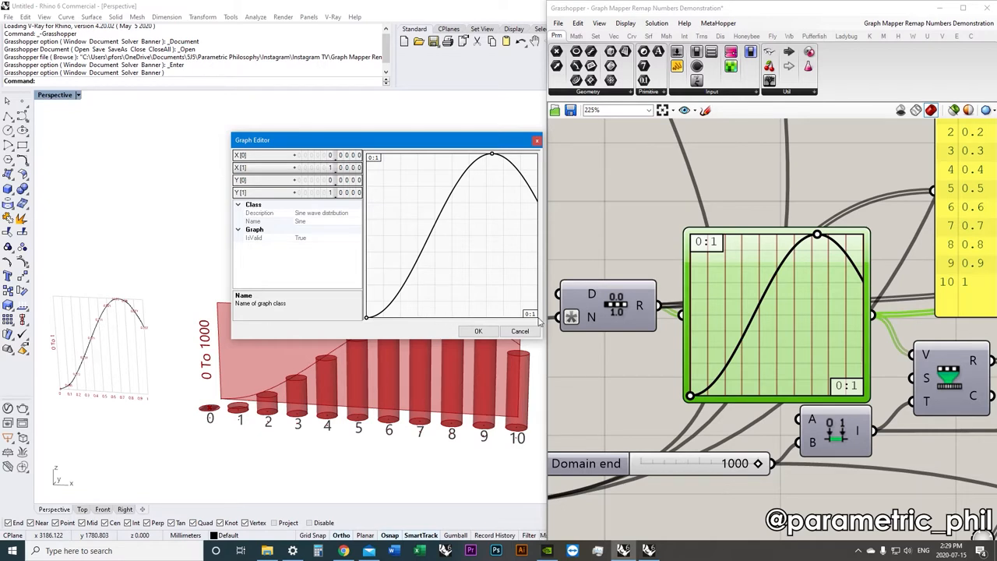
pyautogui.moveTo(374, 321)
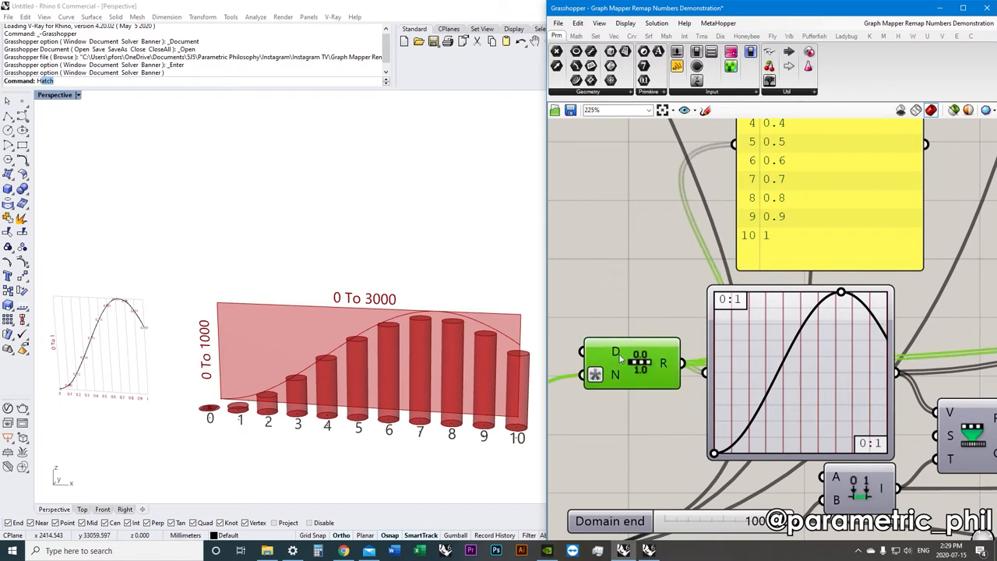
pyautogui.moveTo(617, 352)
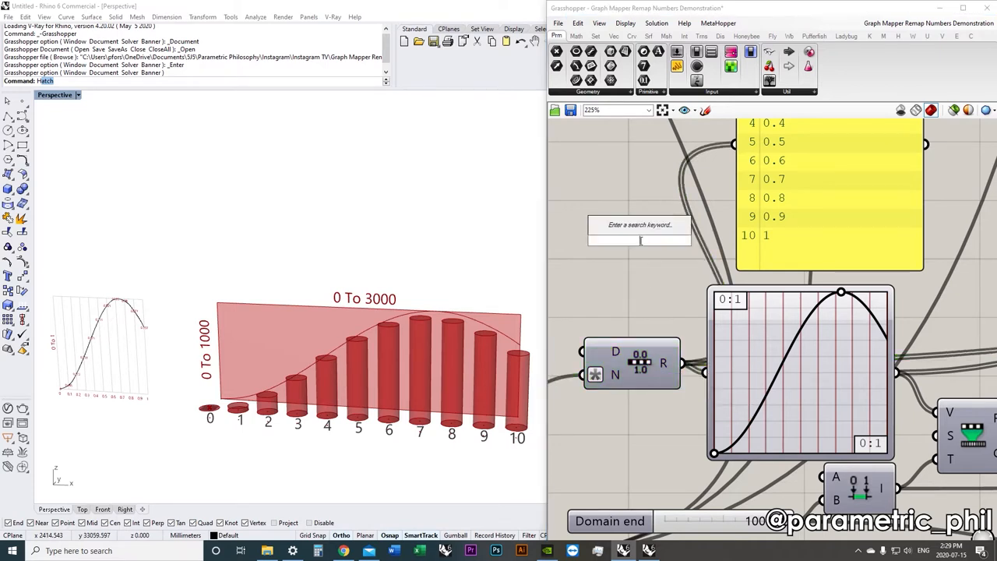
# Enter 'bi' on the canvas while working toward the step slider's properties
pyautogui.write('bi')
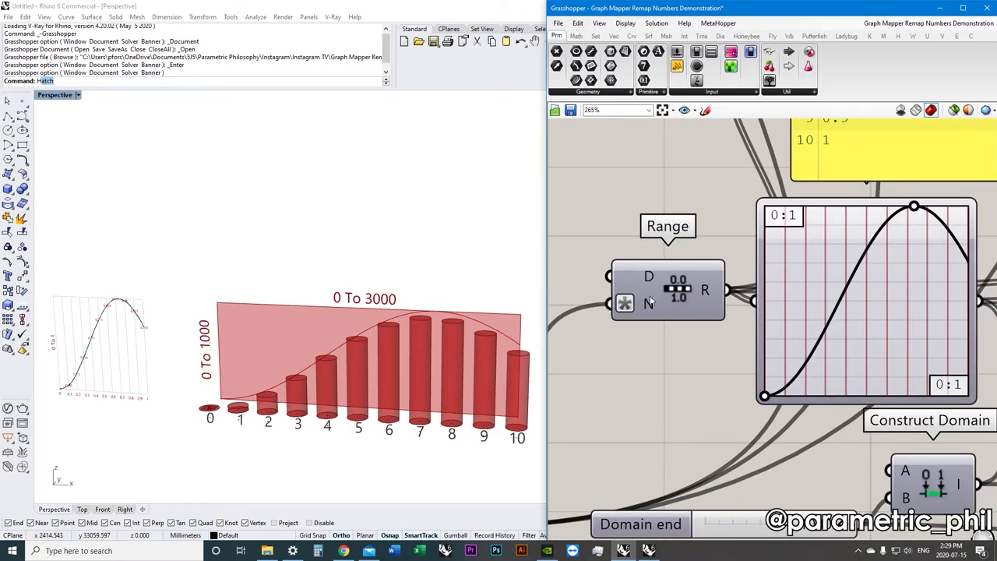
pyautogui.moveTo(648, 304)
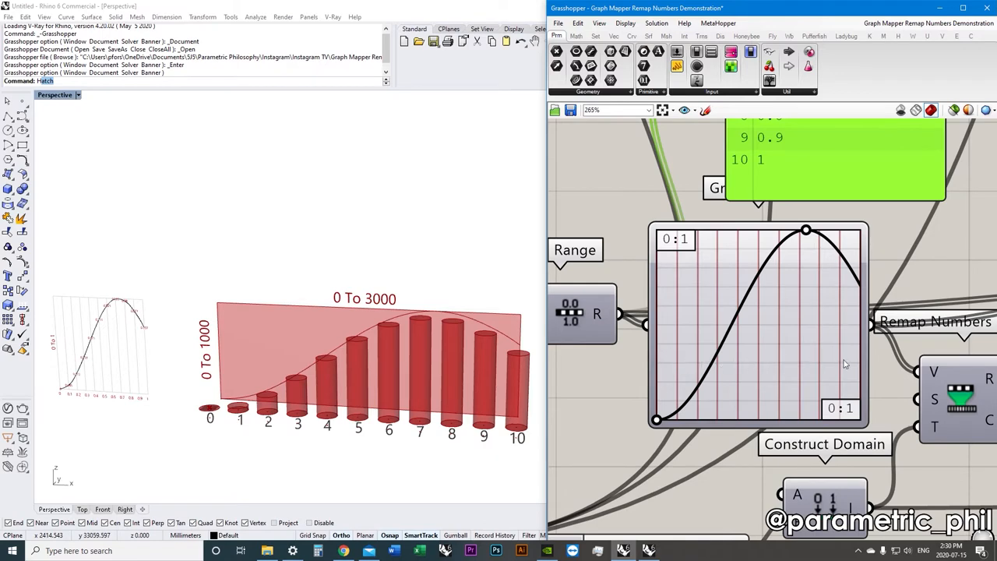
pyautogui.moveTo(732, 364)
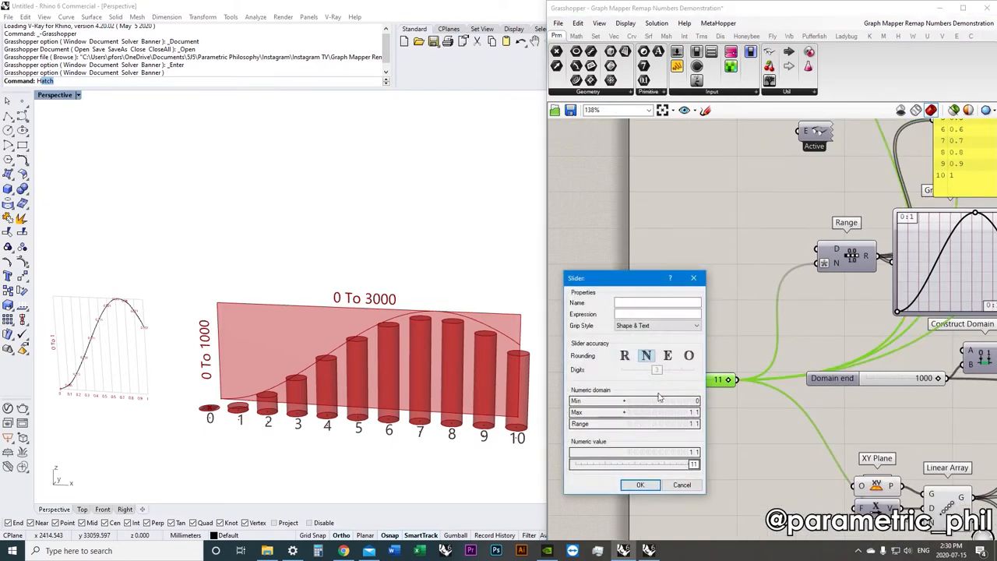
# Set the step slider's Max to 20 and confirm the new limits
pyautogui.click(654, 411)
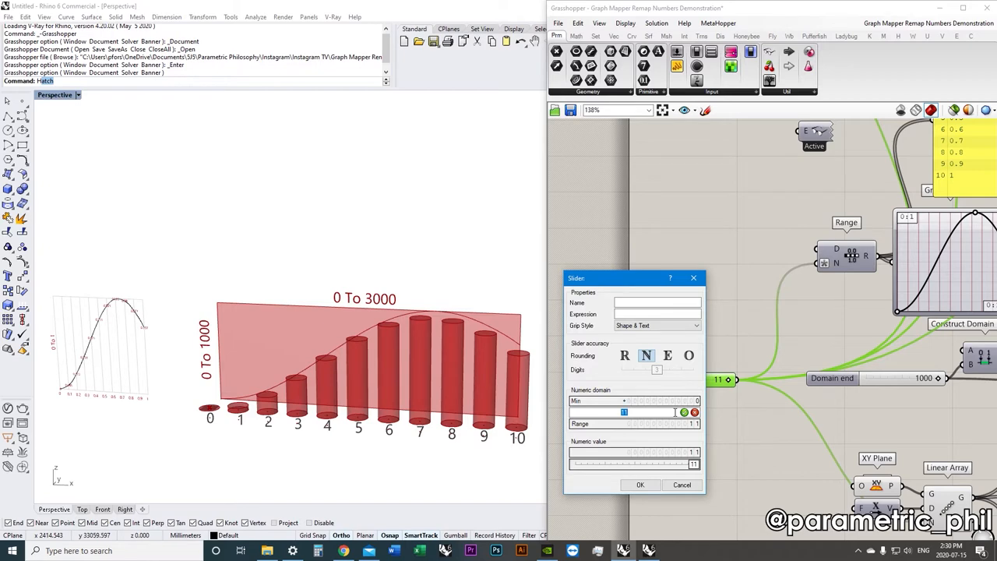
pyautogui.write('20')
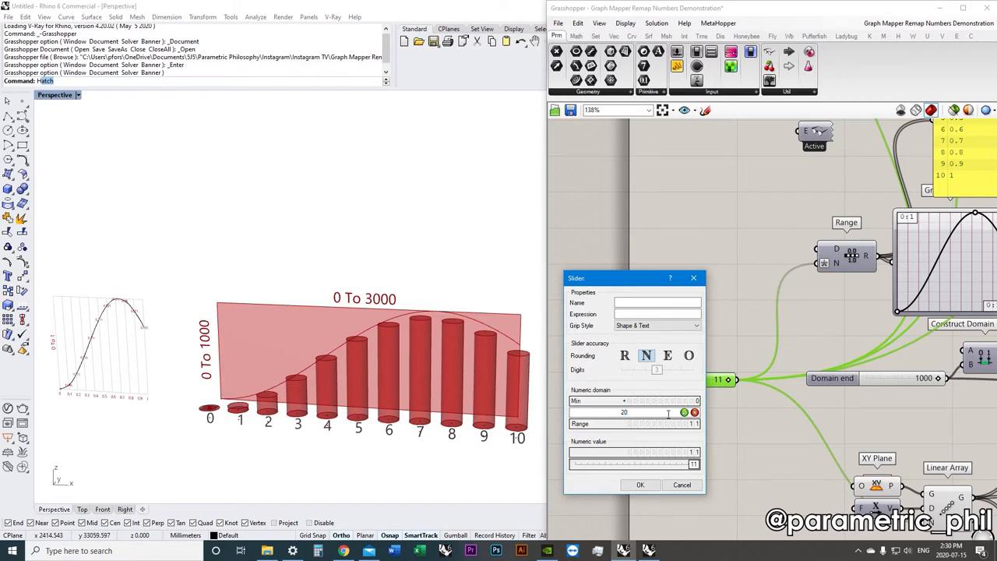
pyautogui.click(639, 484)
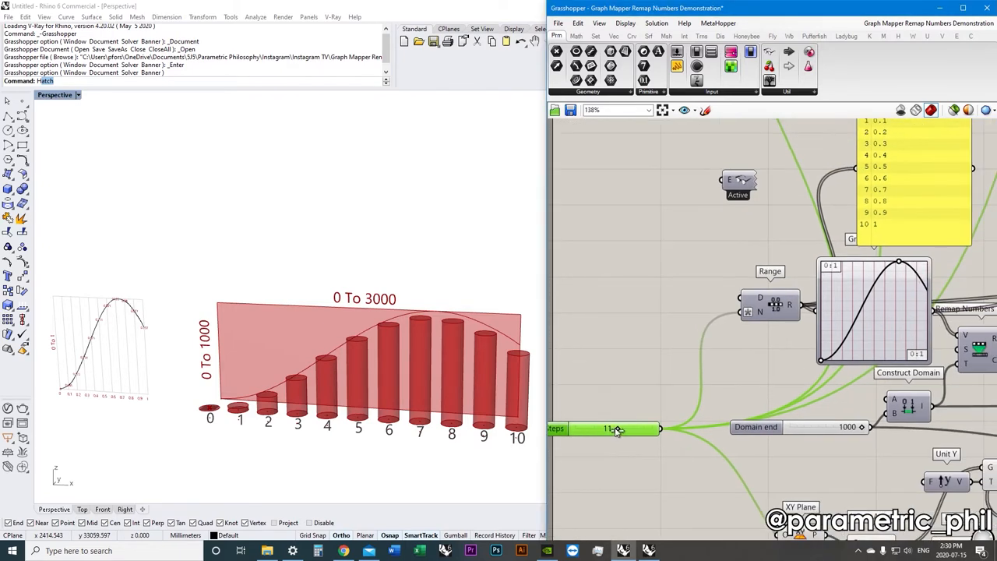
# Try step counts of 18, 20 and 16, then return the slider to 10 for eleven bars
pyautogui.moveTo(608, 427); pyautogui.dragTo(638, 427)
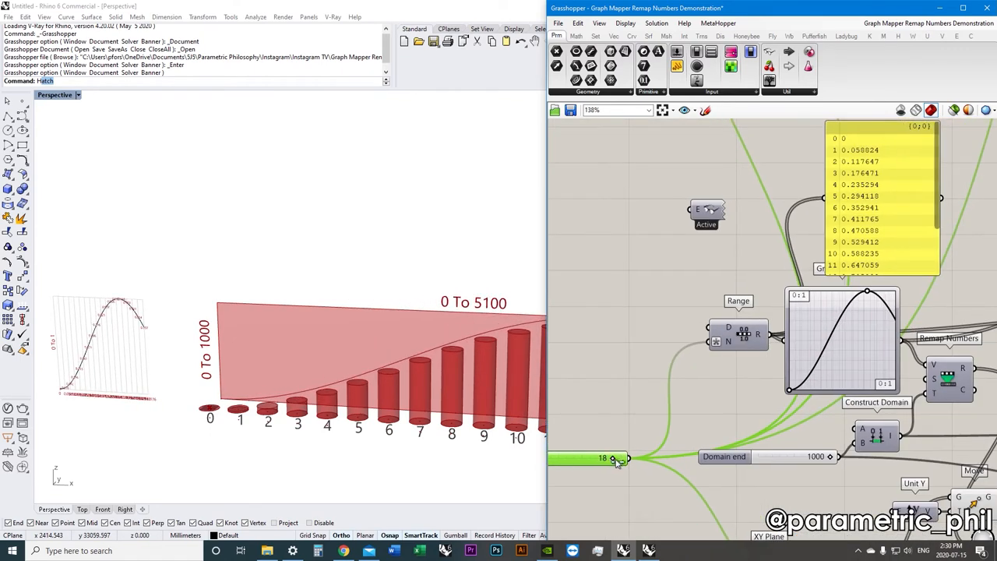
pyautogui.moveTo(611, 458); pyautogui.dragTo(623, 458)
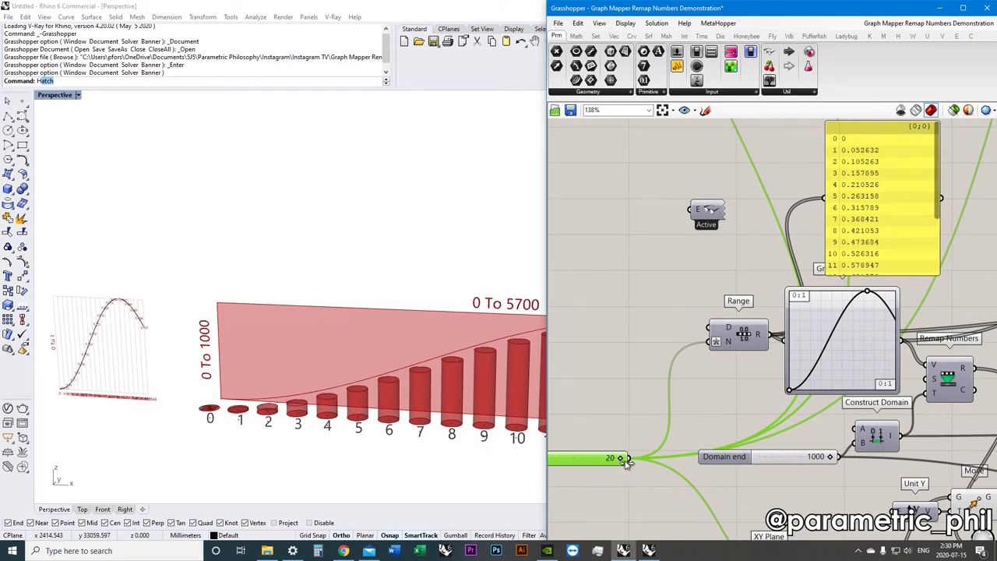
pyautogui.moveTo(626, 458); pyautogui.dragTo(605, 458)
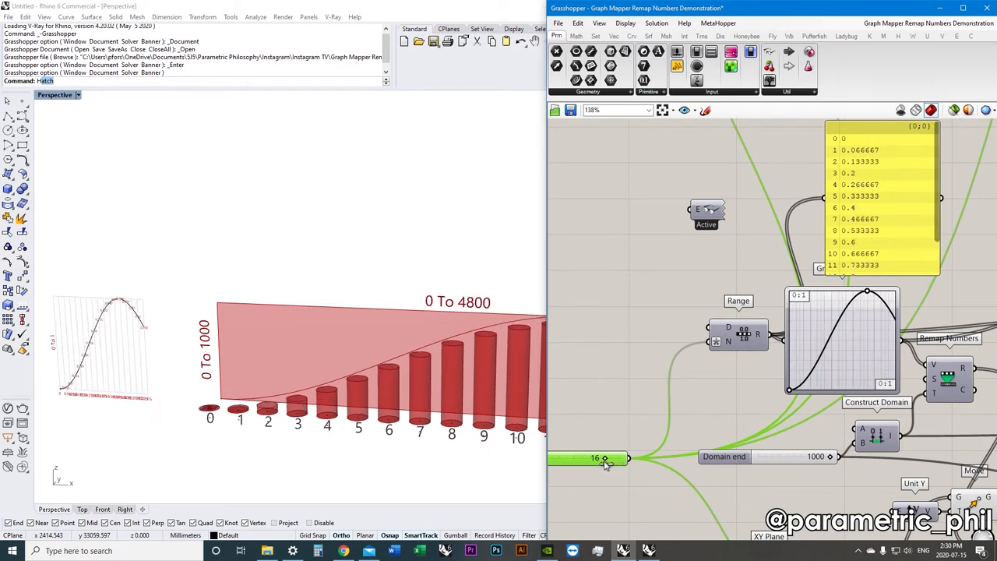
pyautogui.moveTo(626, 458); pyautogui.dragTo(586, 458)
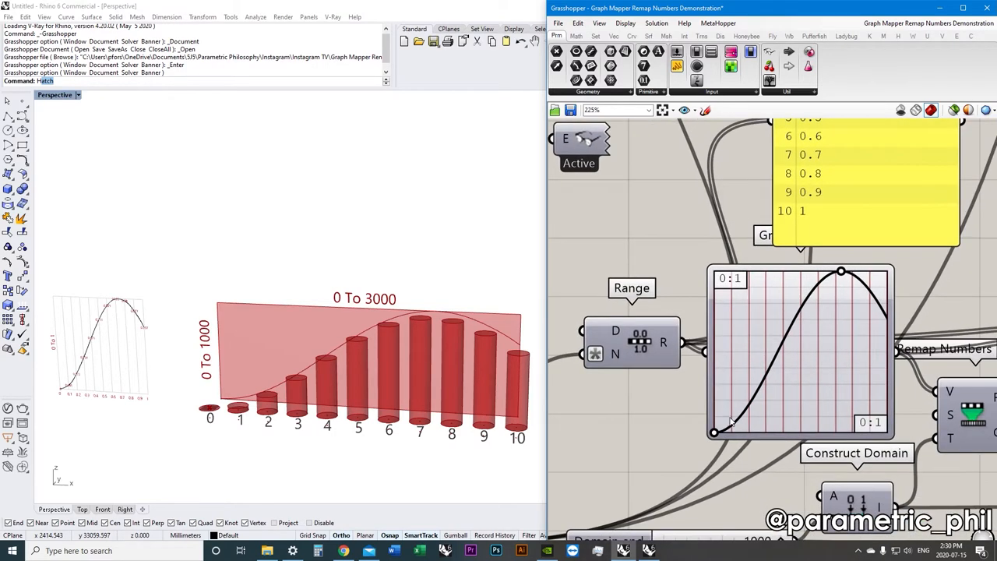
pyautogui.scroll(-3)
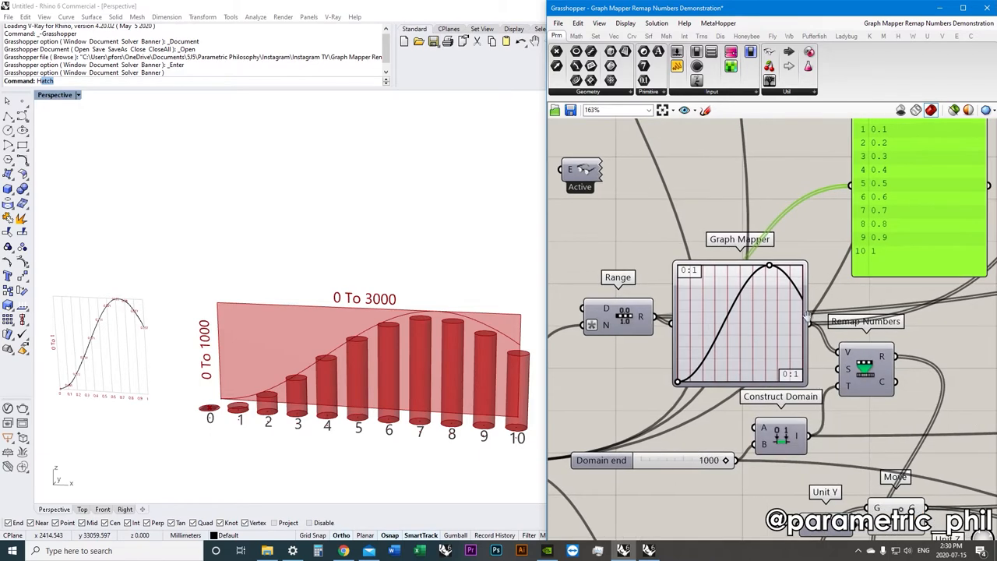
pyautogui.moveTo(863, 409)
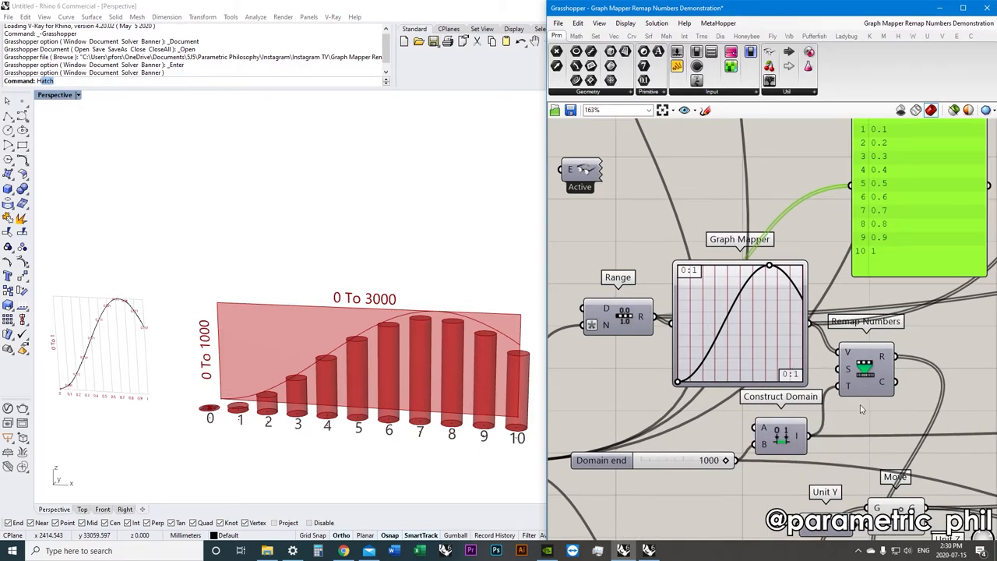
pyautogui.moveTo(817, 337)
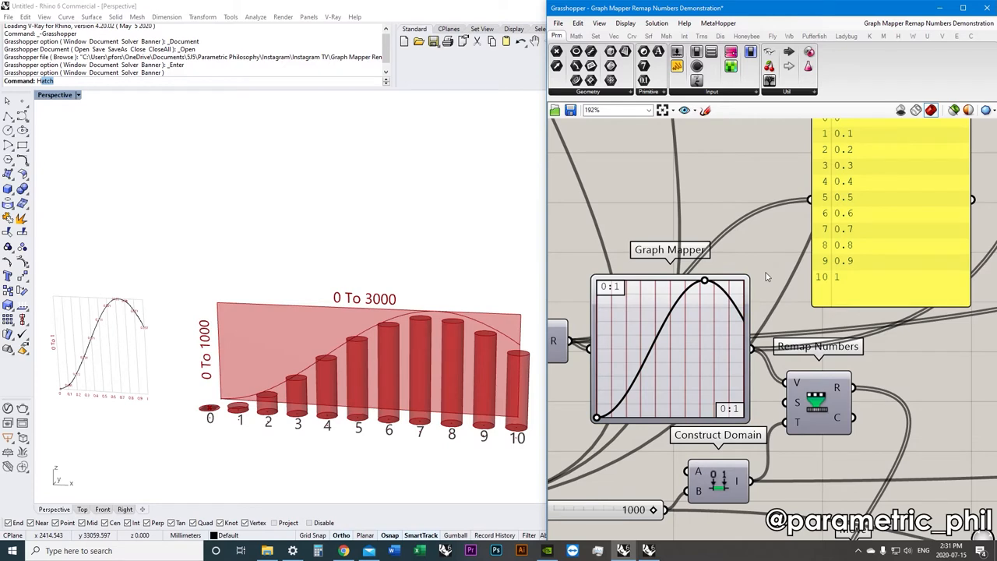
pyautogui.moveTo(764, 271)
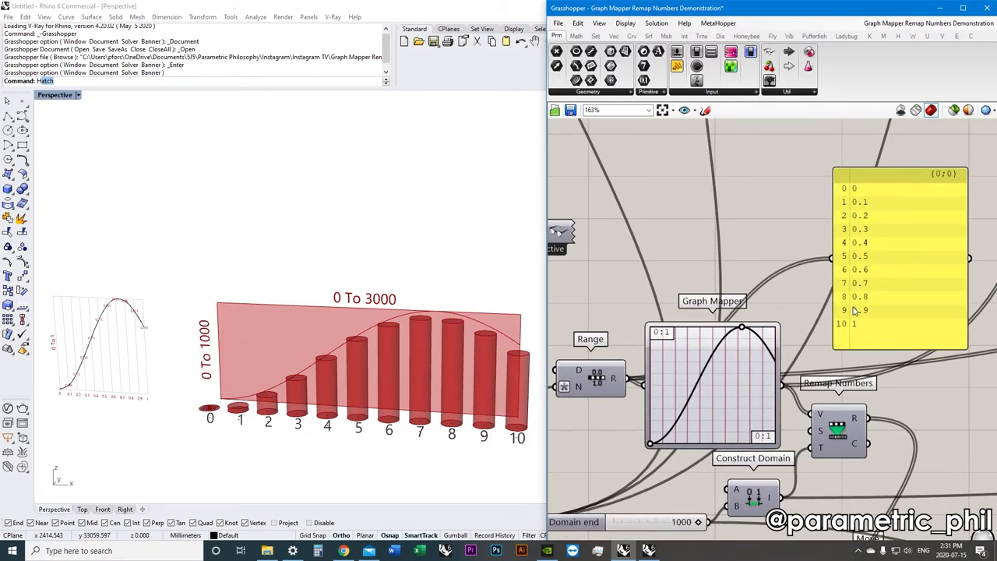
pyautogui.moveTo(884, 321)
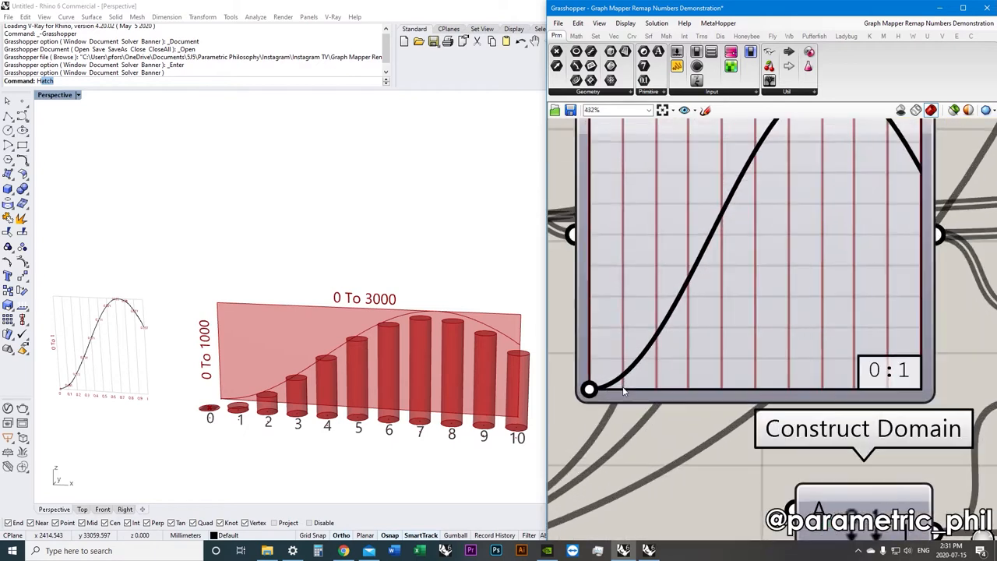
pyautogui.scroll(-3)
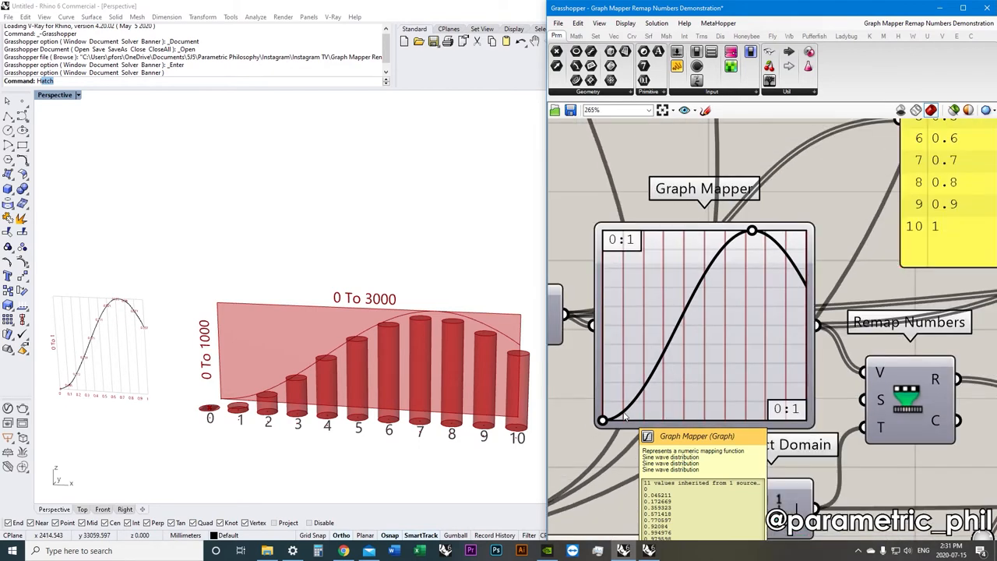
pyautogui.moveTo(720, 349)
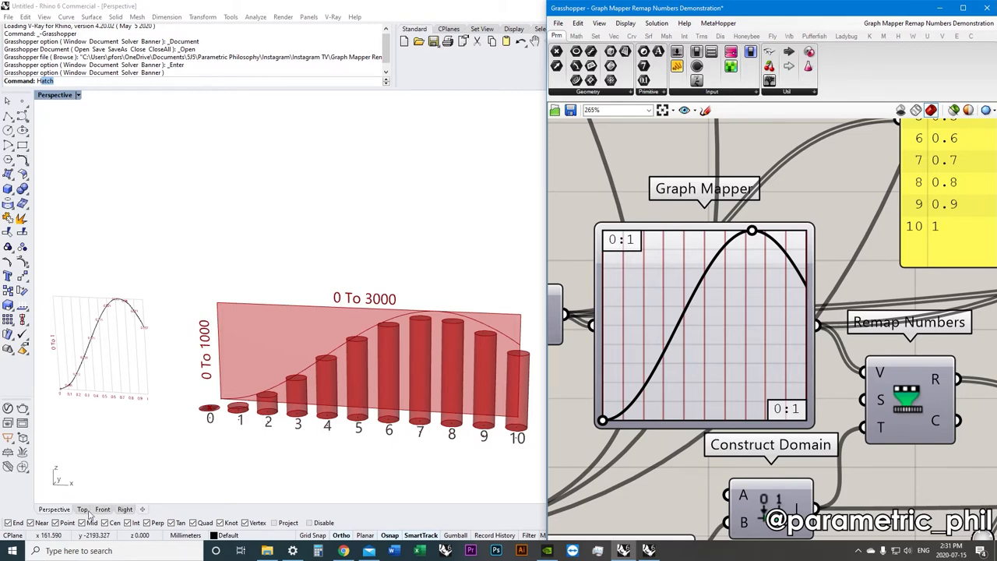
# Switch Rhino to the Front viewport and zoom in on the mapped curve's labels
pyautogui.click(102, 508)
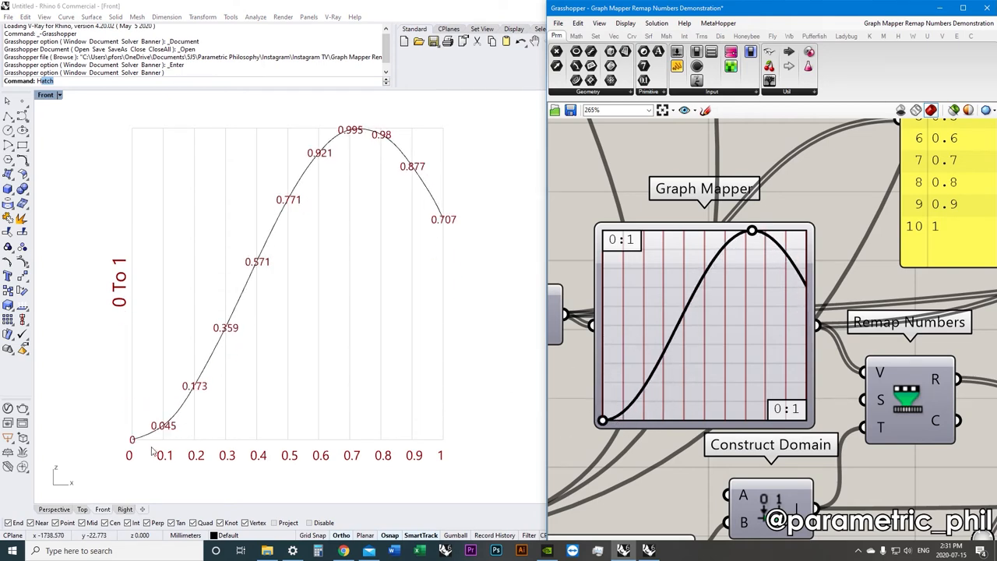
pyautogui.scroll(3)
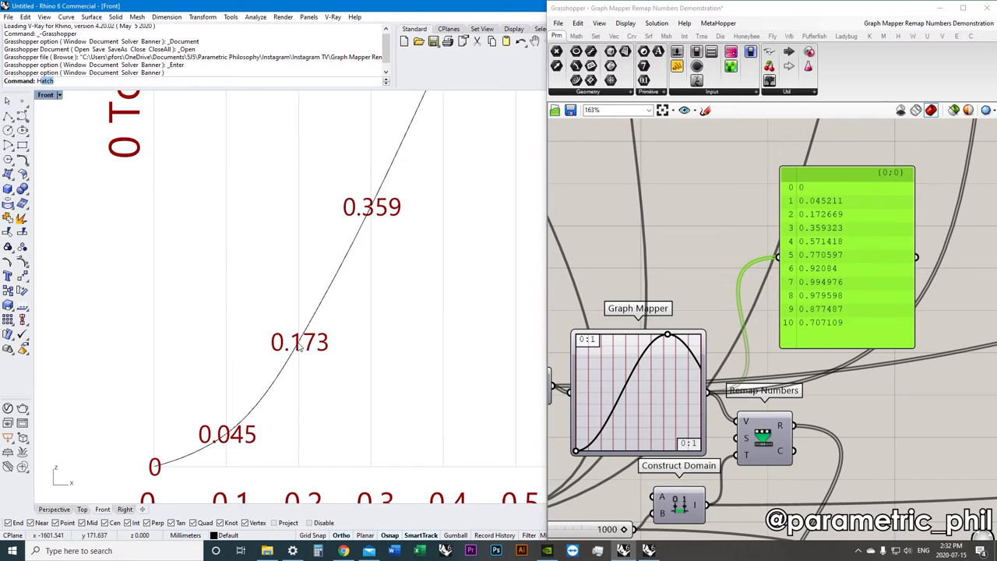
pyautogui.moveTo(153, 349)
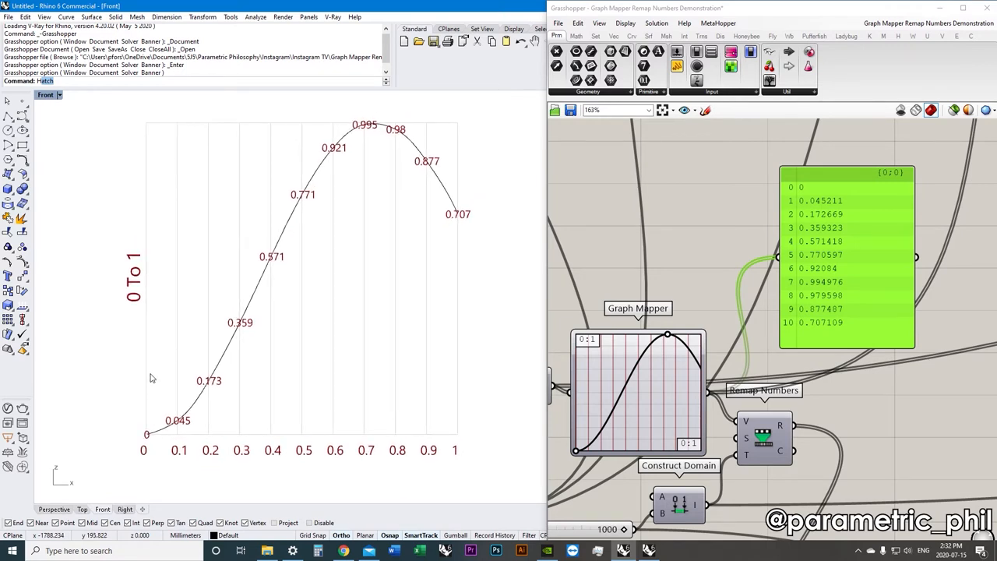
pyautogui.moveTo(148, 381)
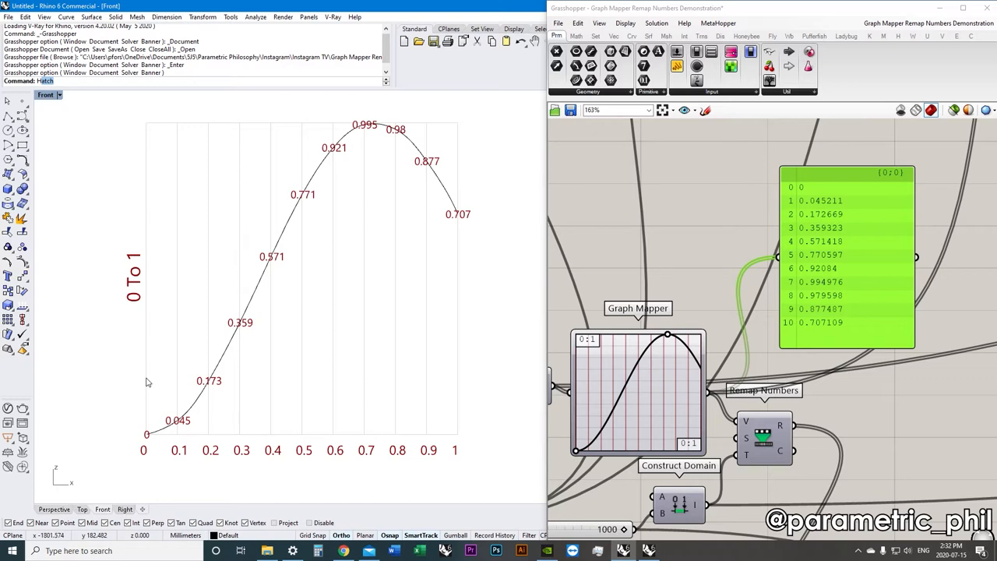
pyautogui.moveTo(234, 445)
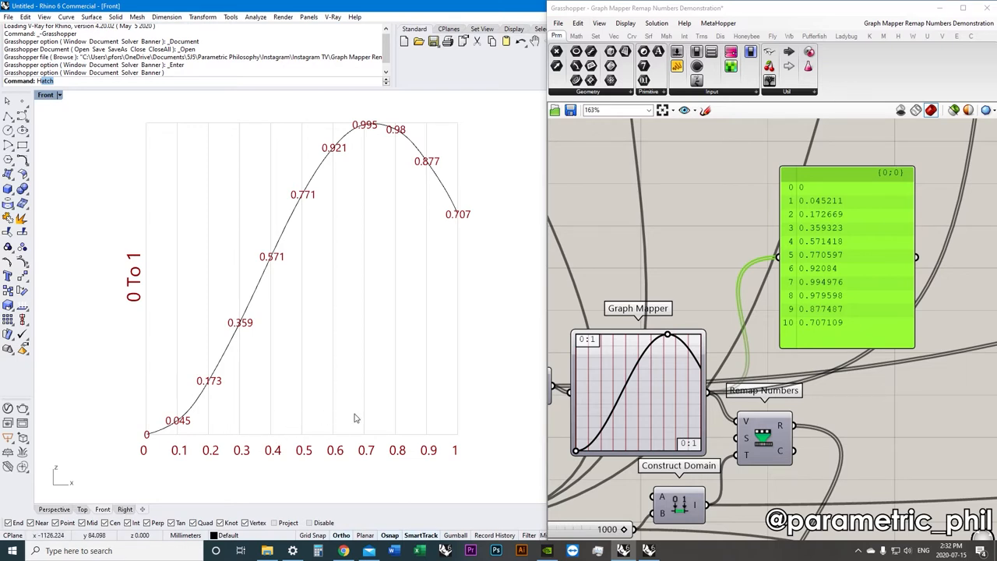
pyautogui.moveTo(501, 221)
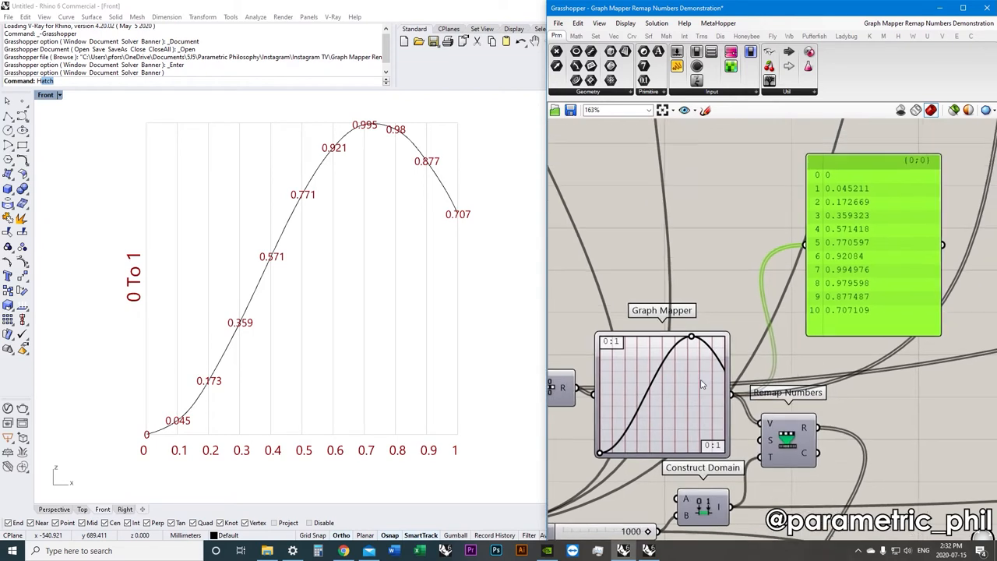
pyautogui.moveTo(392, 318)
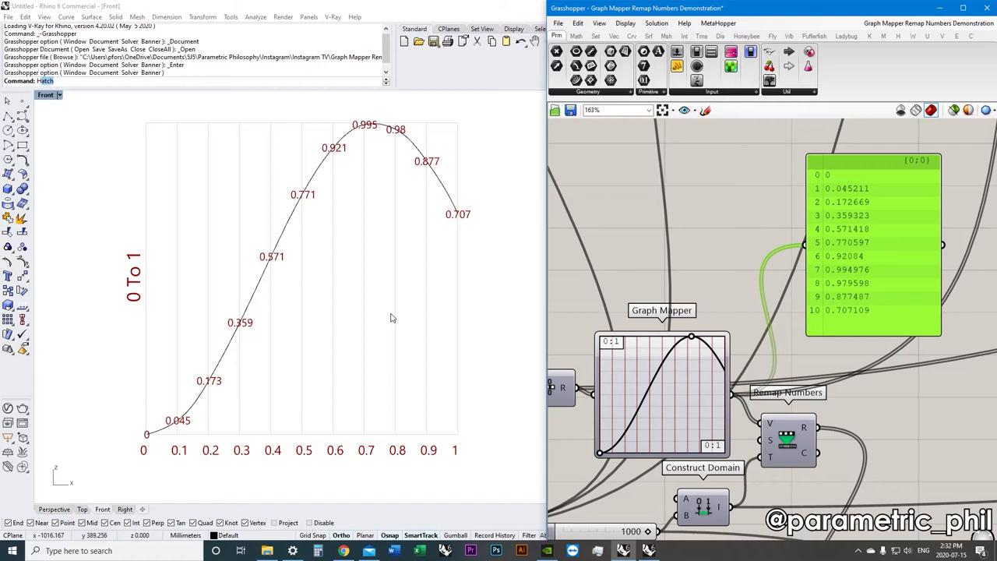
pyautogui.moveTo(209, 352)
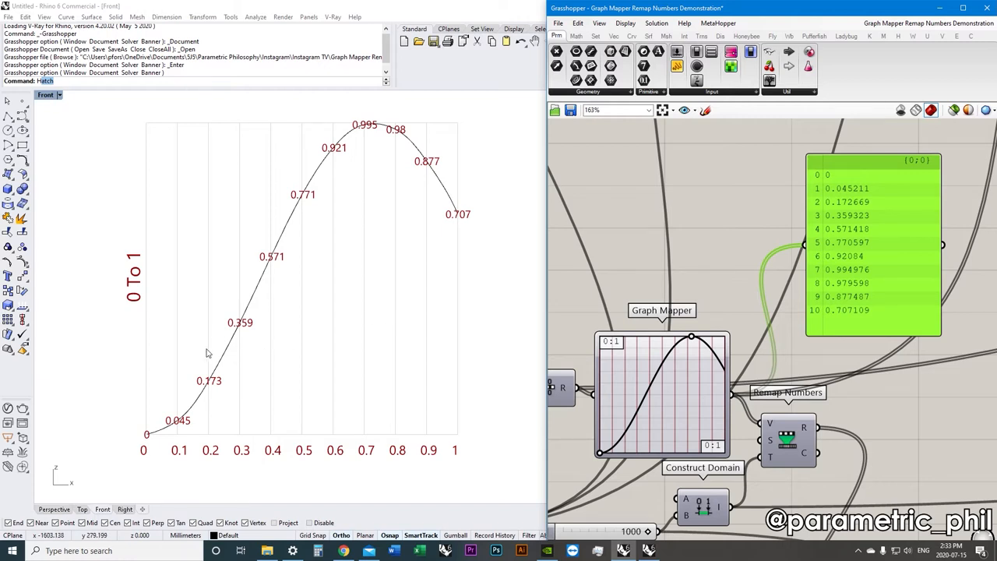
pyautogui.moveTo(193, 371)
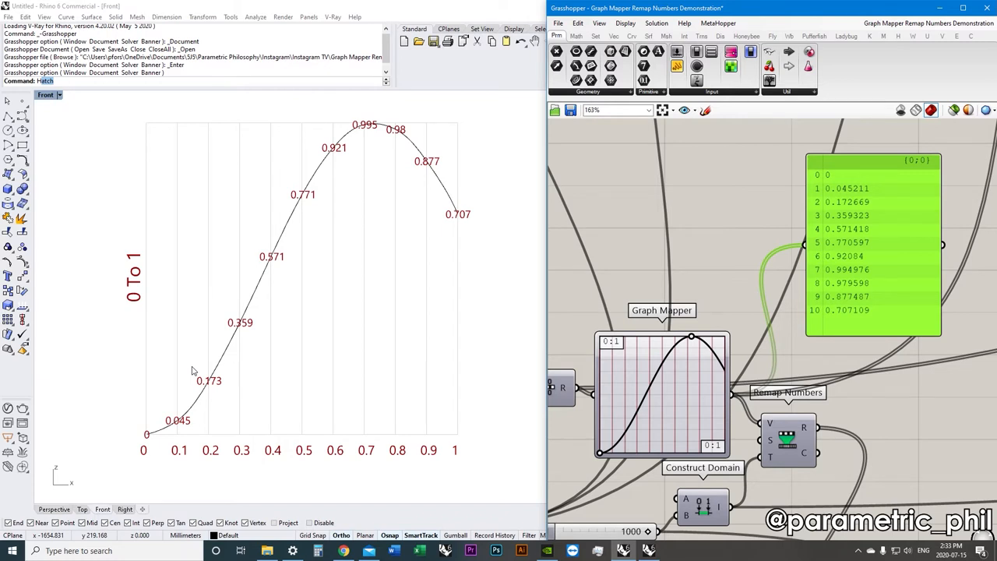
pyautogui.moveTo(355, 367)
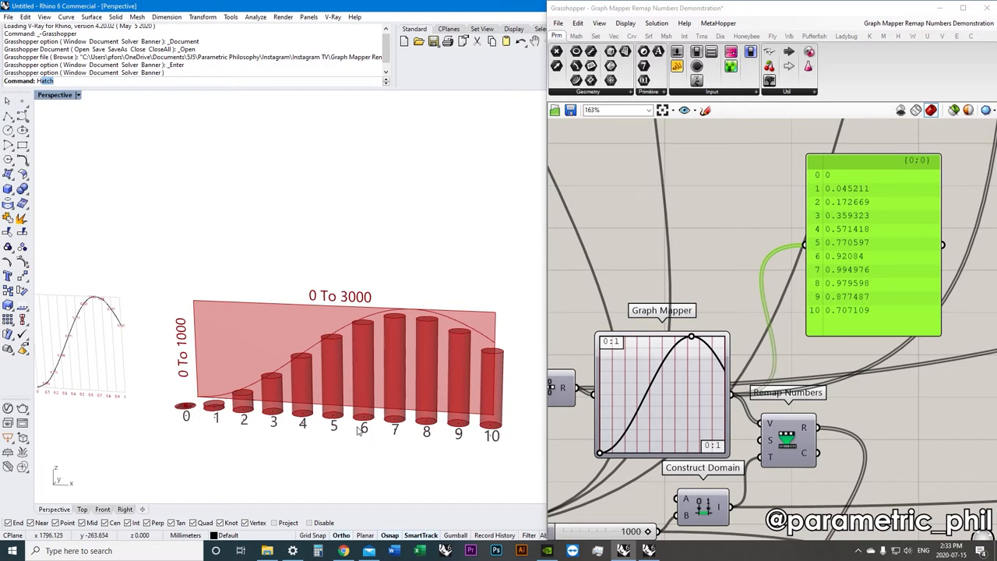
pyautogui.moveTo(760, 408)
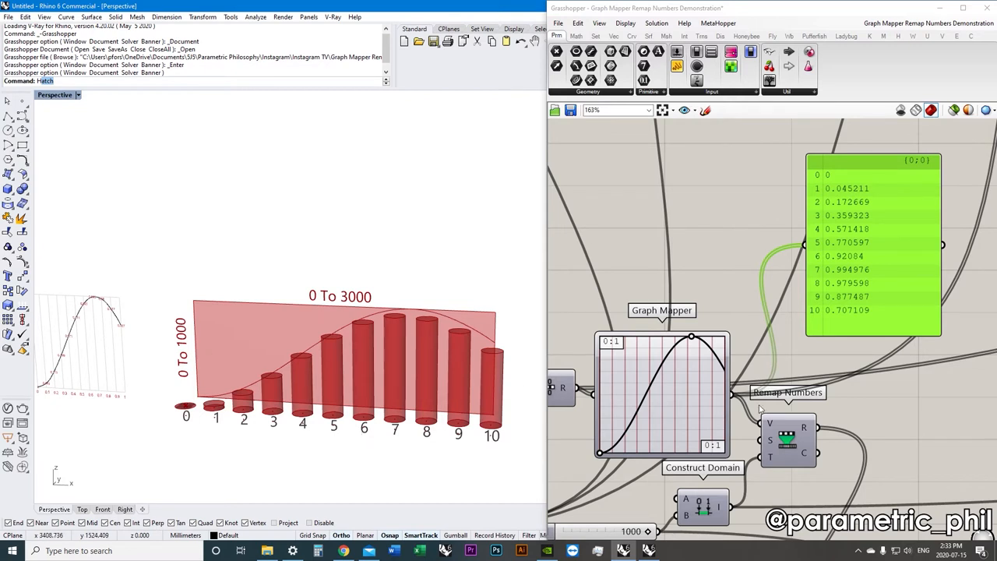
# Drag the sine curve's peak grip to reshape it and shift the eleven panel values
pyautogui.moveTo(691, 337); pyautogui.dragTo(692, 343)
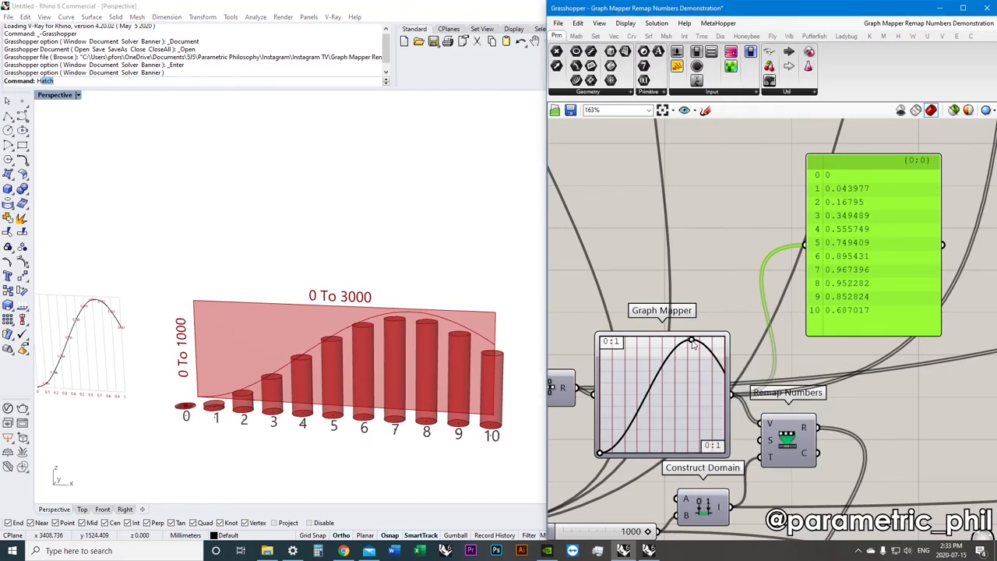
pyautogui.moveTo(692, 343); pyautogui.dragTo(695, 337)
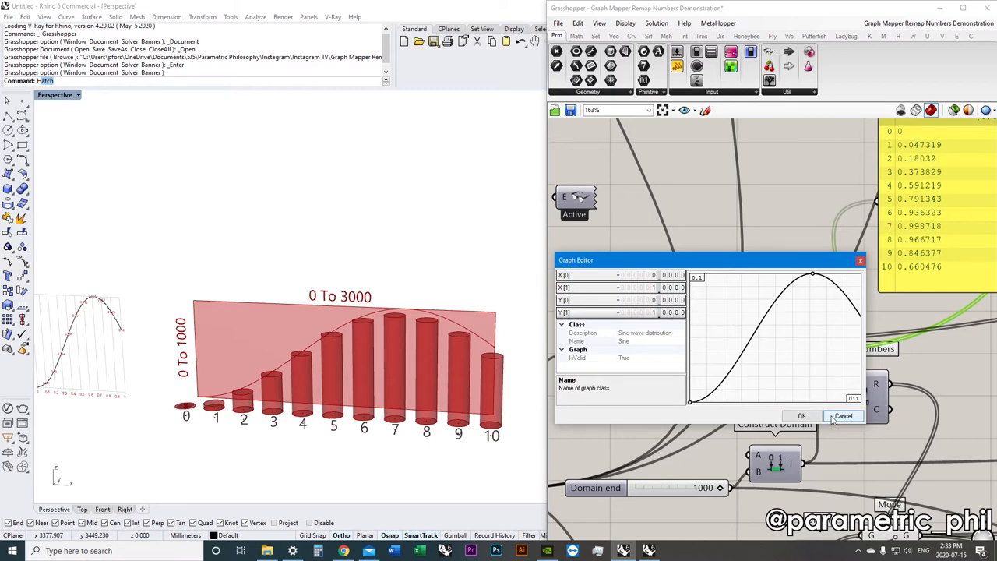
# Select the Graph Mapper component to review its Sine graph parameters
pyautogui.click(801, 415)
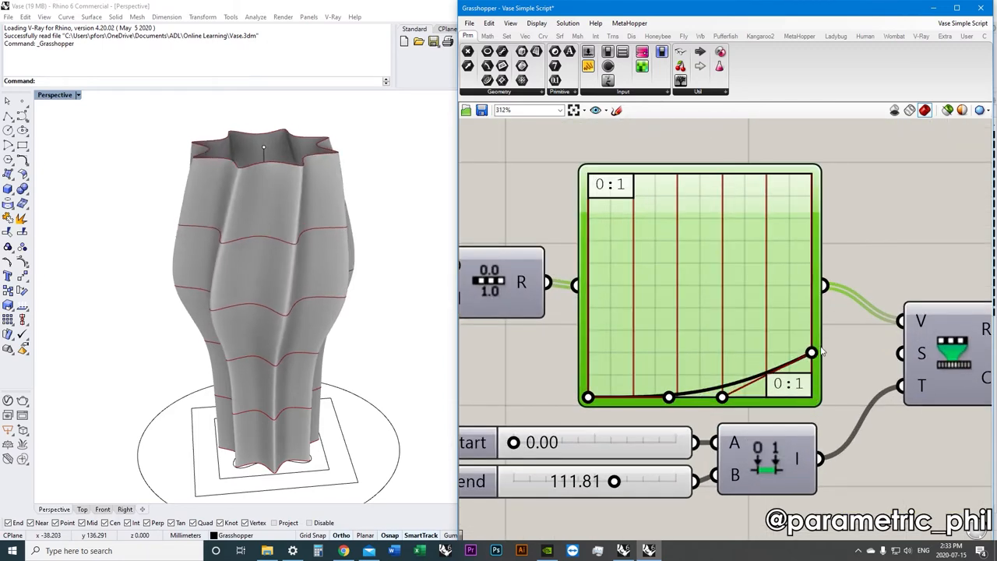
# Pan the vase script to the Graph Mapper and show the curve's raw 0–1 output in the panel
pyautogui.moveTo(813, 352); pyautogui.dragTo(813, 173)
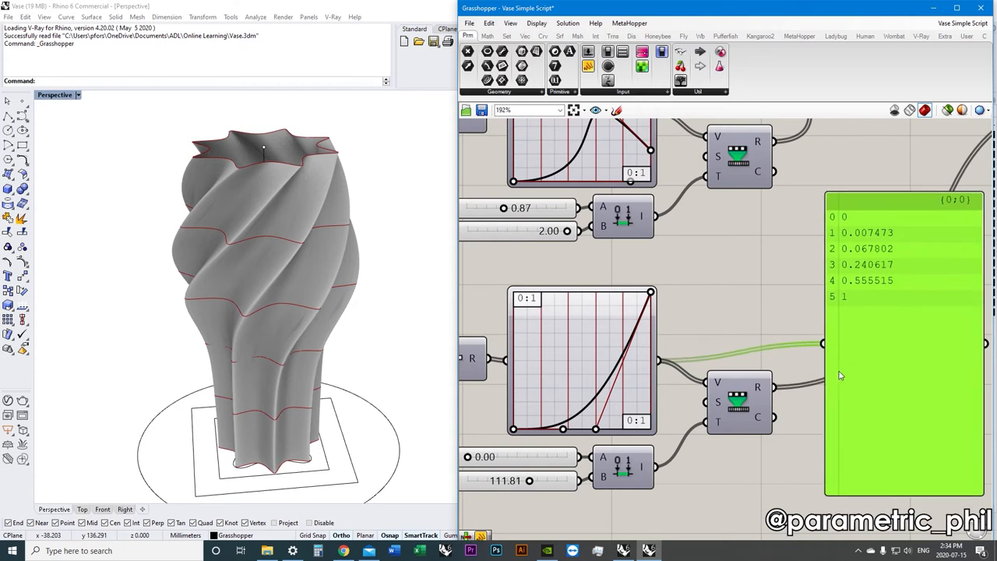
pyautogui.moveTo(779, 389)
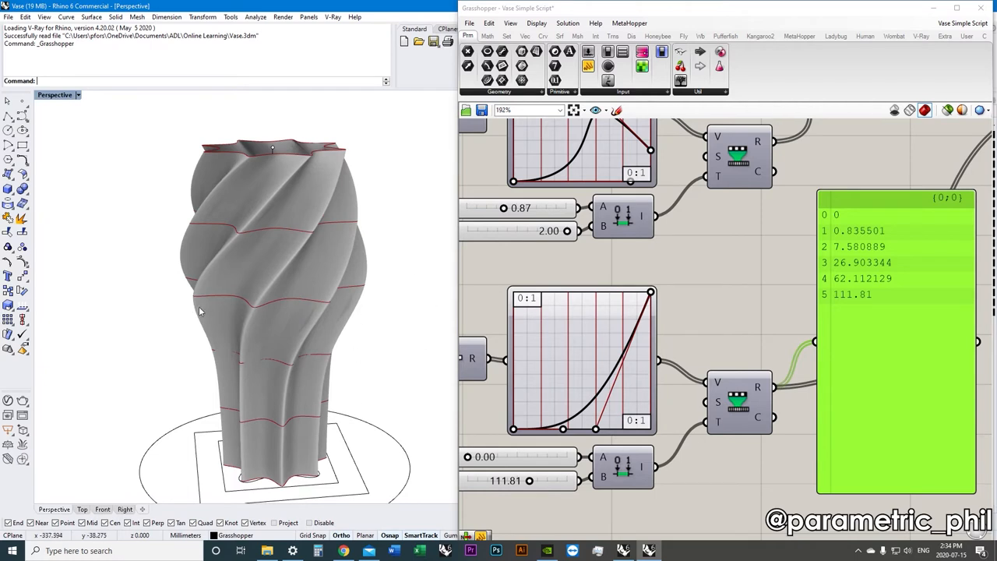
pyautogui.moveTo(221, 306)
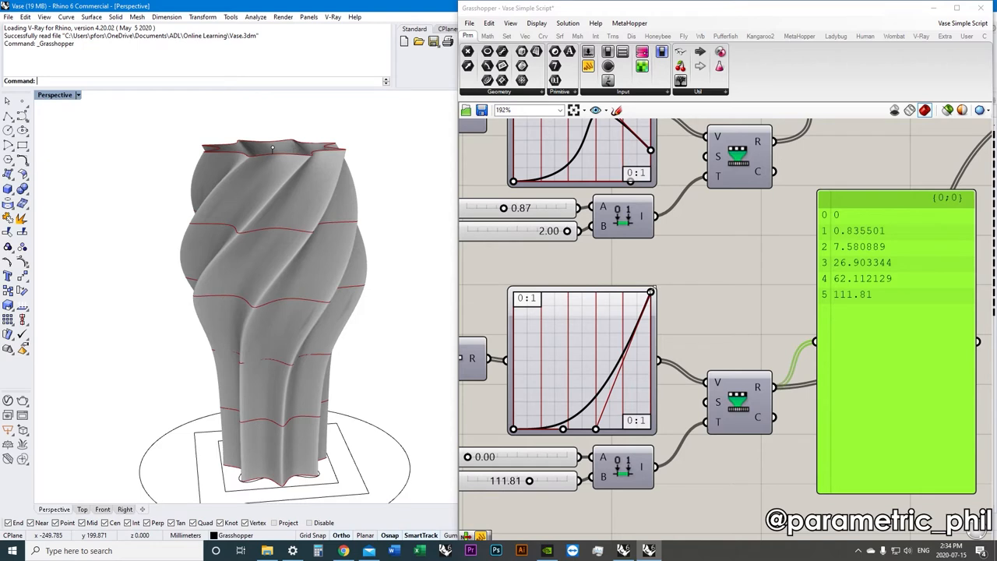
pyautogui.moveTo(651, 302); pyautogui.dragTo(651, 302)
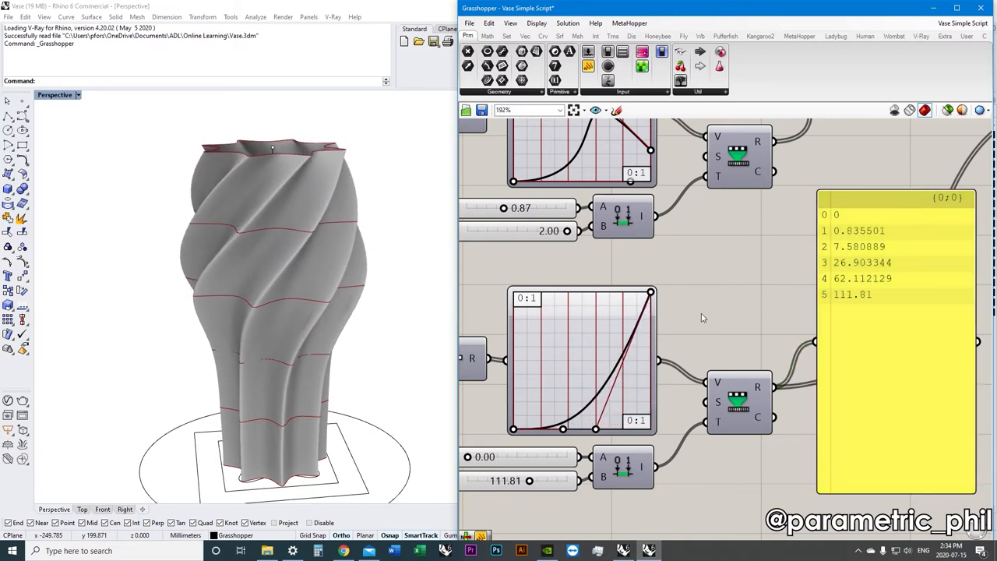
pyautogui.moveTo(748, 298)
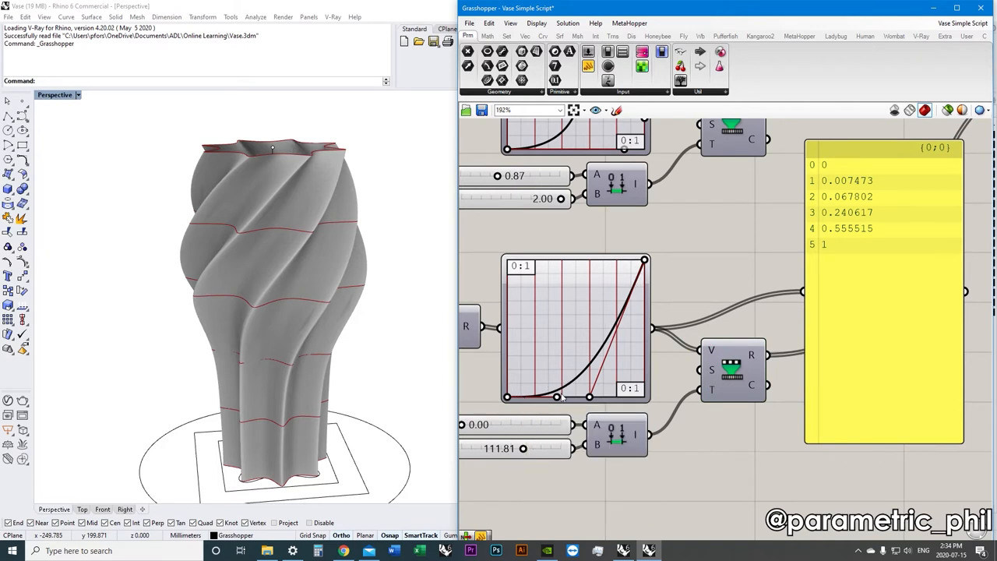
pyautogui.moveTo(642, 279)
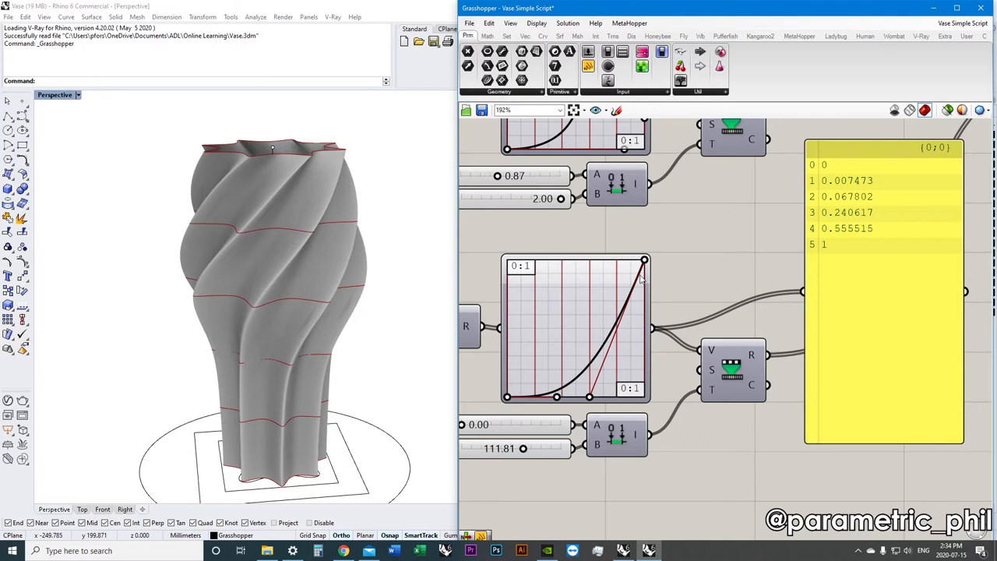
pyautogui.moveTo(623, 284)
pyautogui.write('H')
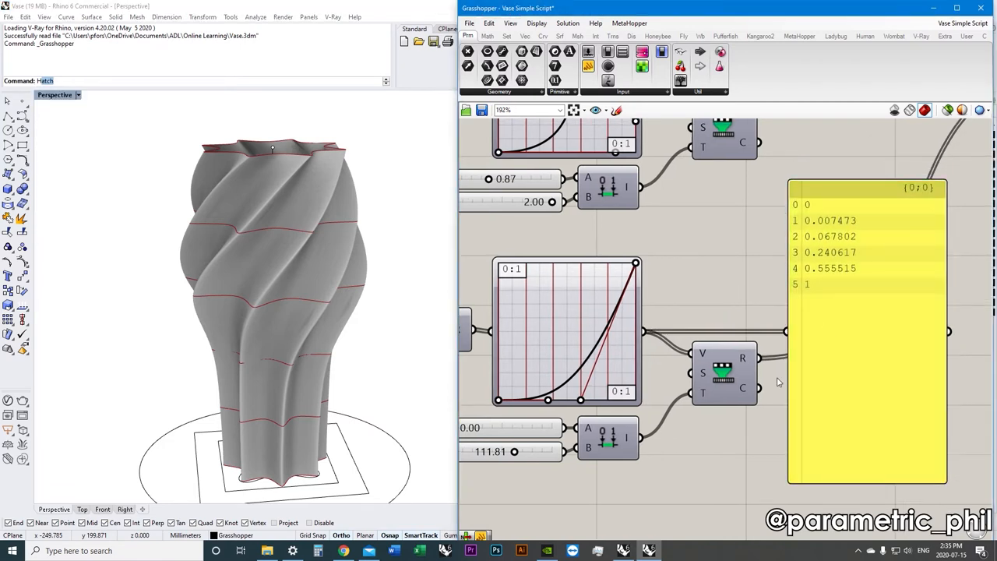
pyautogui.moveTo(725, 372)
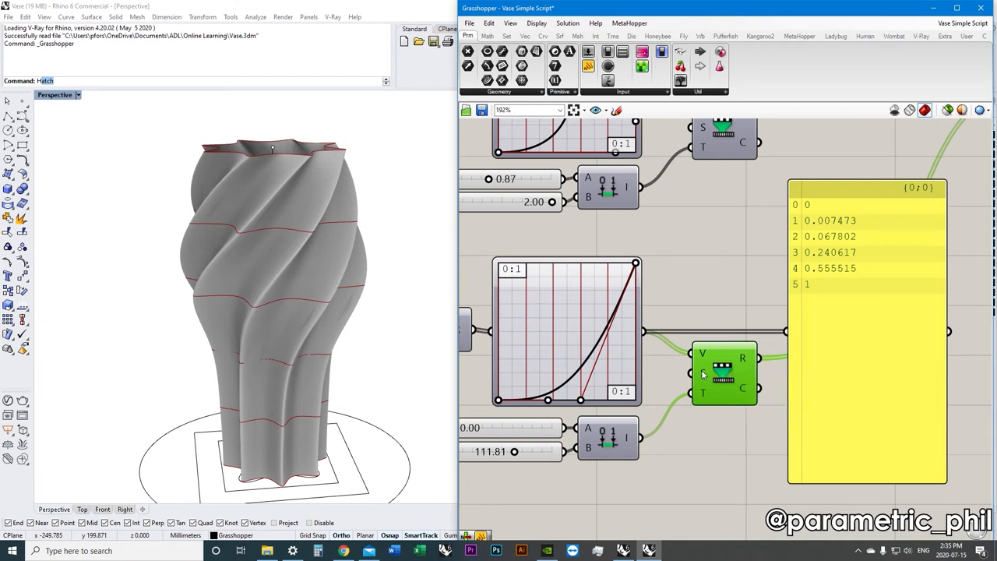
pyautogui.moveTo(701, 374)
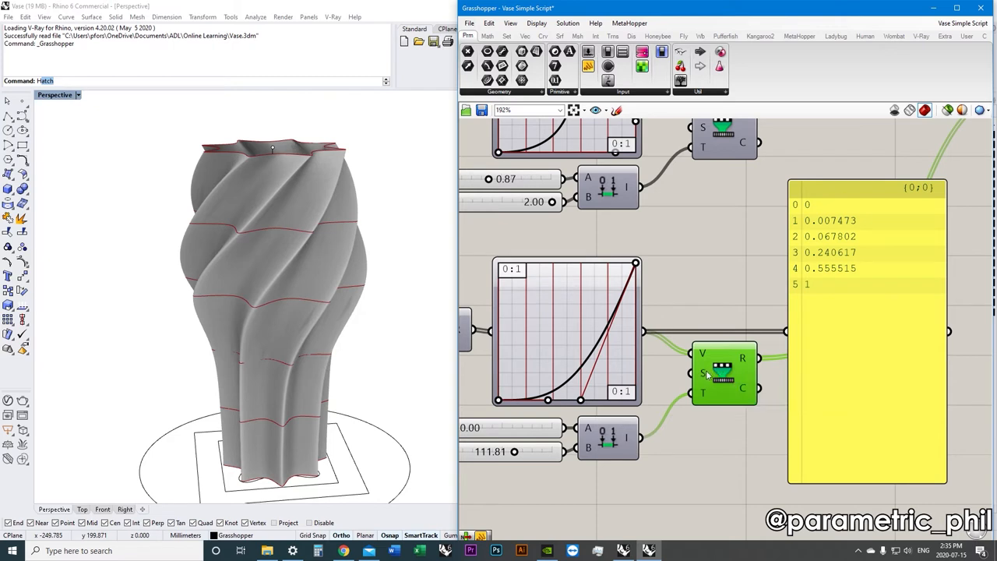
pyautogui.moveTo(704, 374)
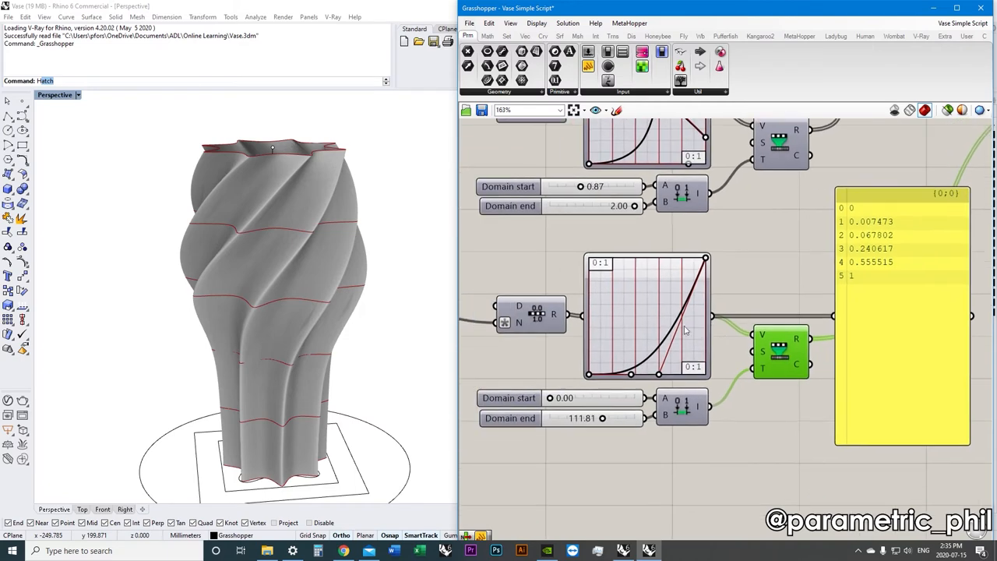
pyautogui.moveTo(522, 312)
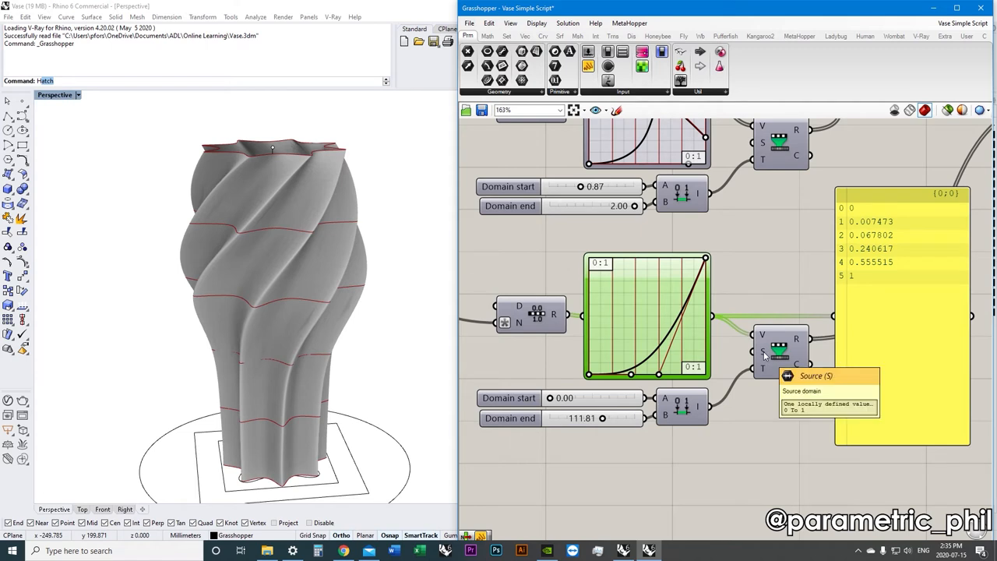
pyautogui.moveTo(762, 370)
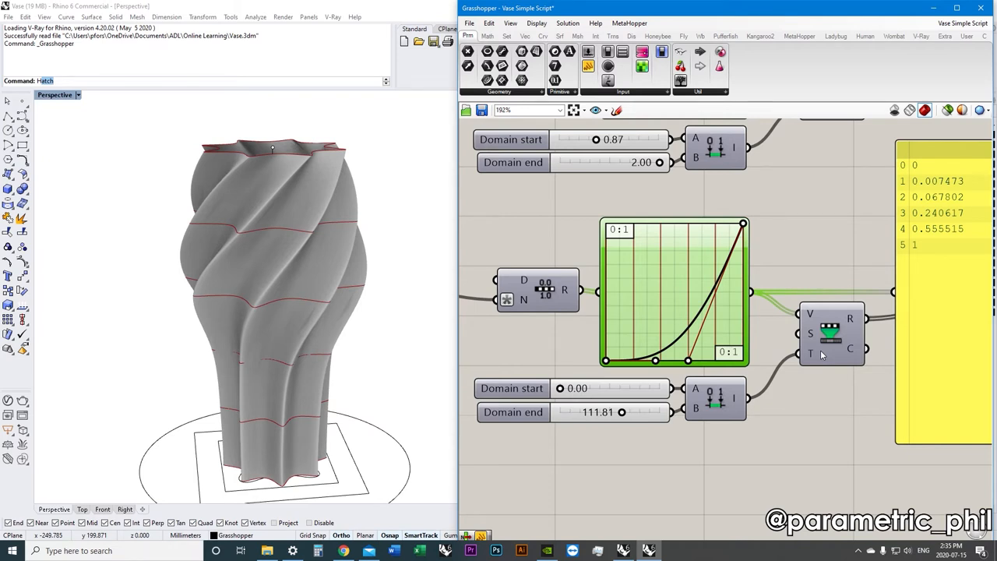
pyautogui.moveTo(826, 380)
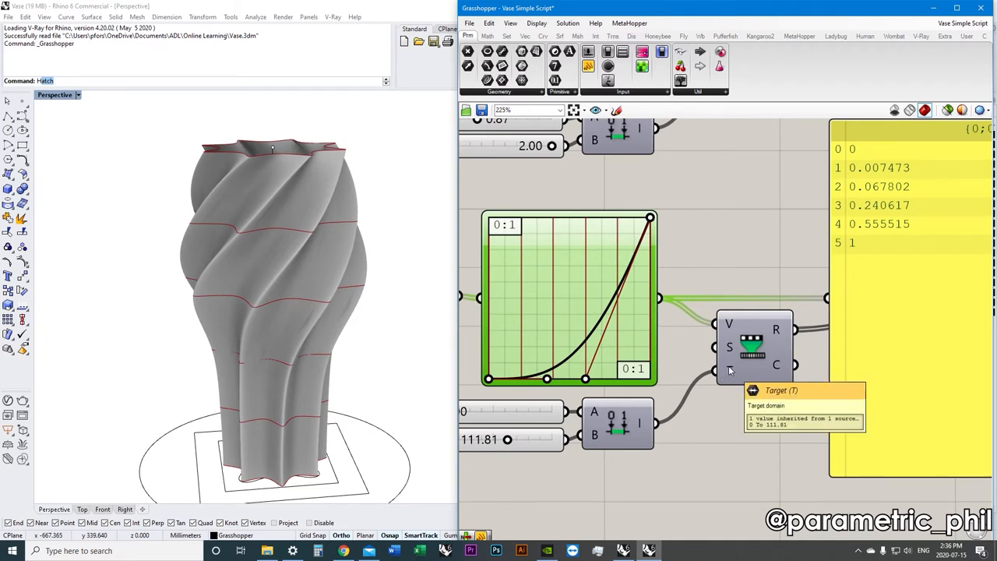
# Vary the remap target domain end to about 92, 61 and 100, twisting the vase flutes
pyautogui.scroll(-3)
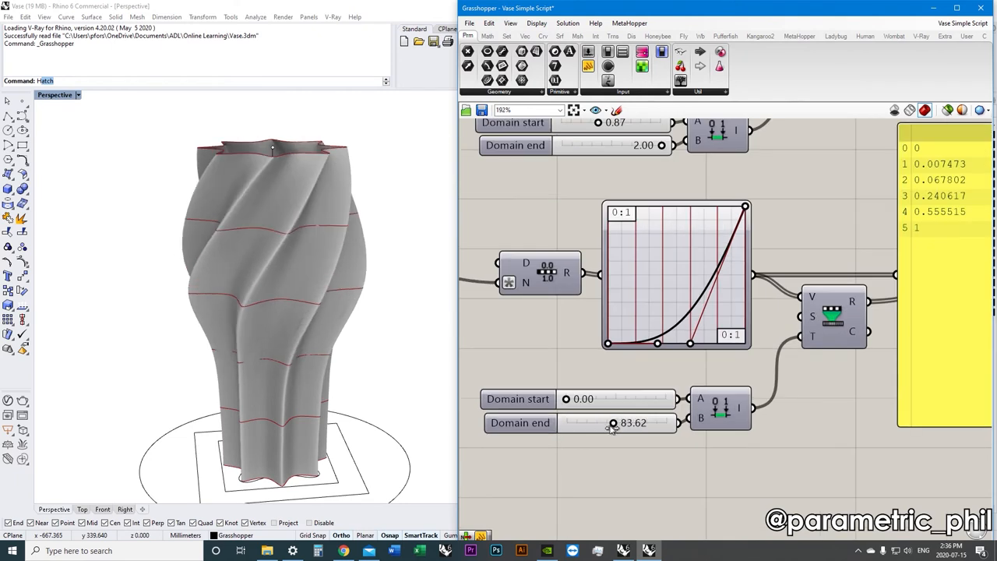
pyautogui.moveTo(614, 424); pyautogui.dragTo(617, 423)
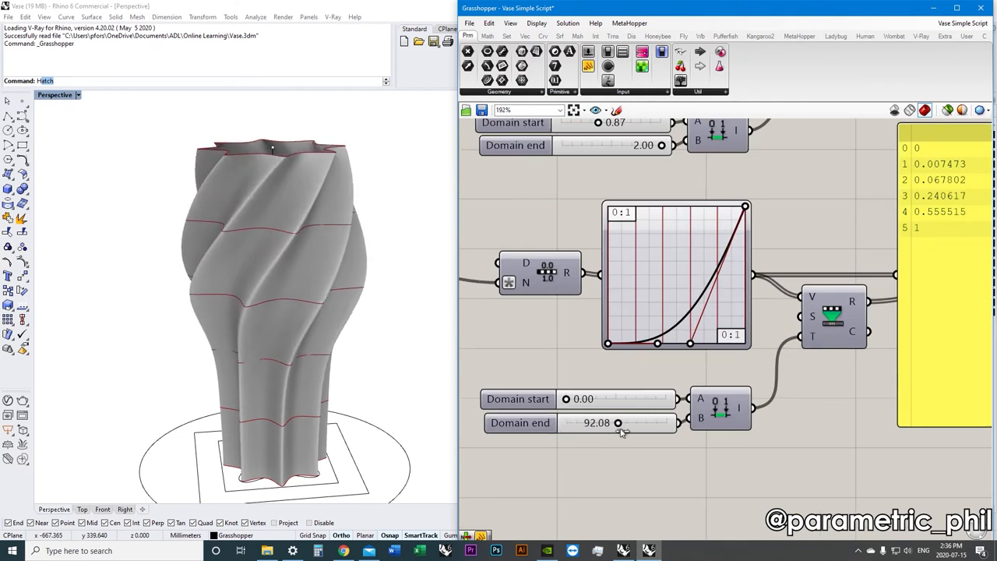
pyautogui.moveTo(617, 422); pyautogui.dragTo(602, 422)
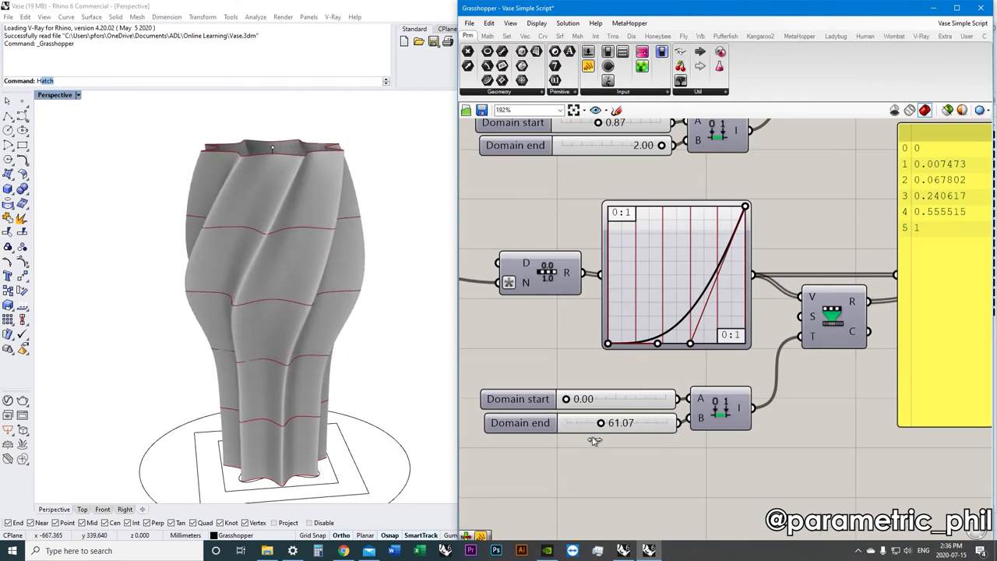
pyautogui.moveTo(601, 422); pyautogui.dragTo(623, 422)
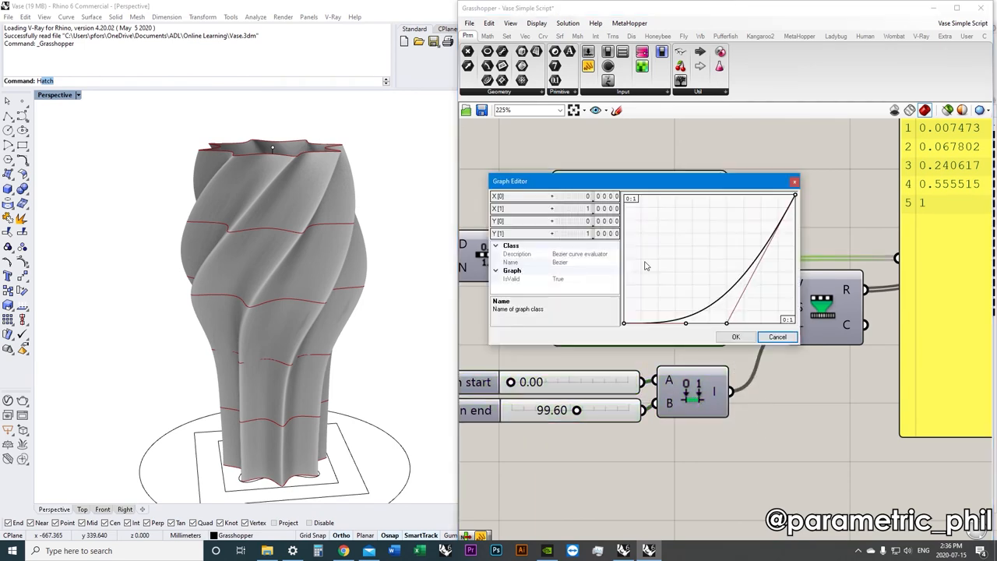
pyautogui.click(735, 337)
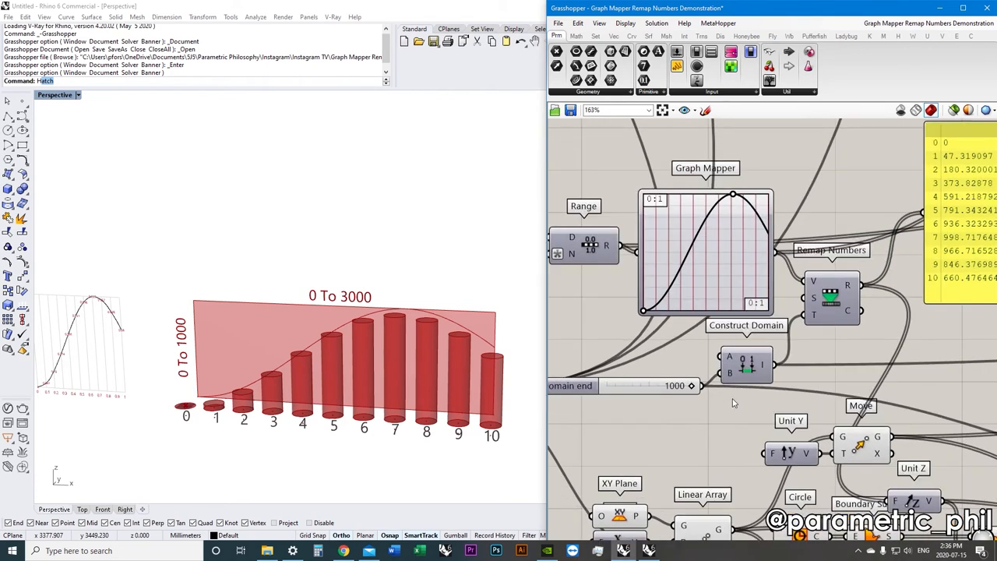
pyautogui.moveTo(710, 427)
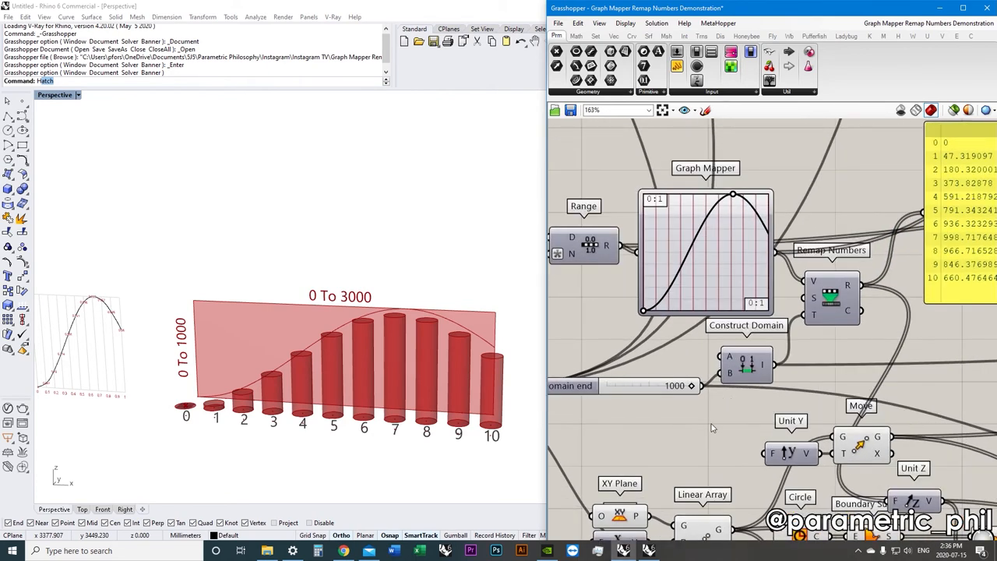
pyautogui.moveTo(623, 435)
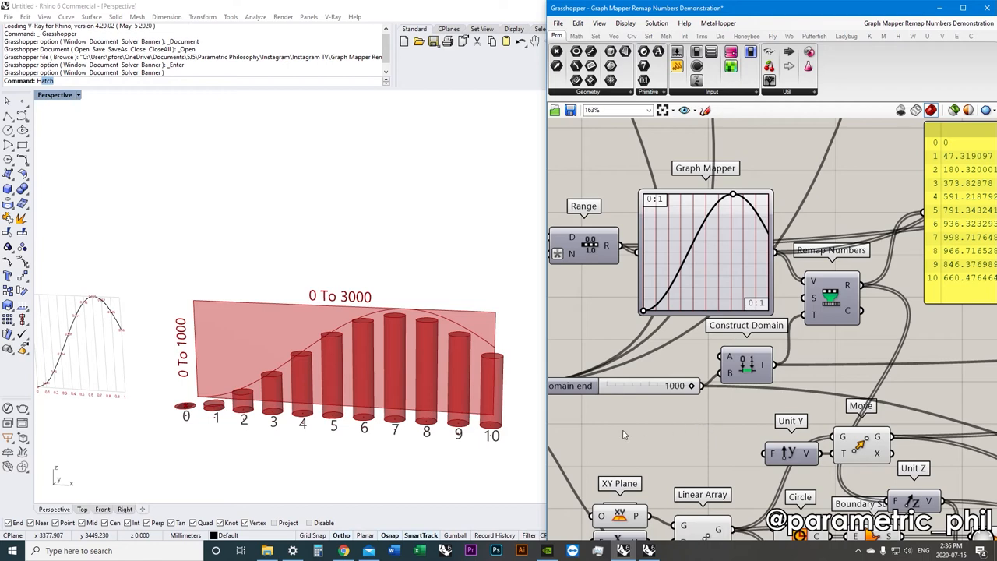
pyautogui.scroll(-3)
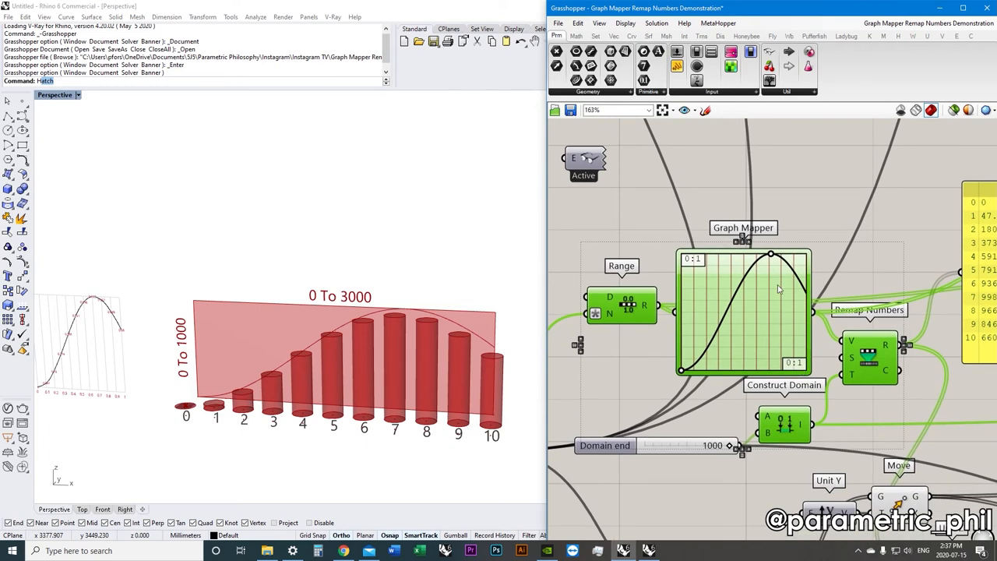
pyautogui.moveTo(850, 336)
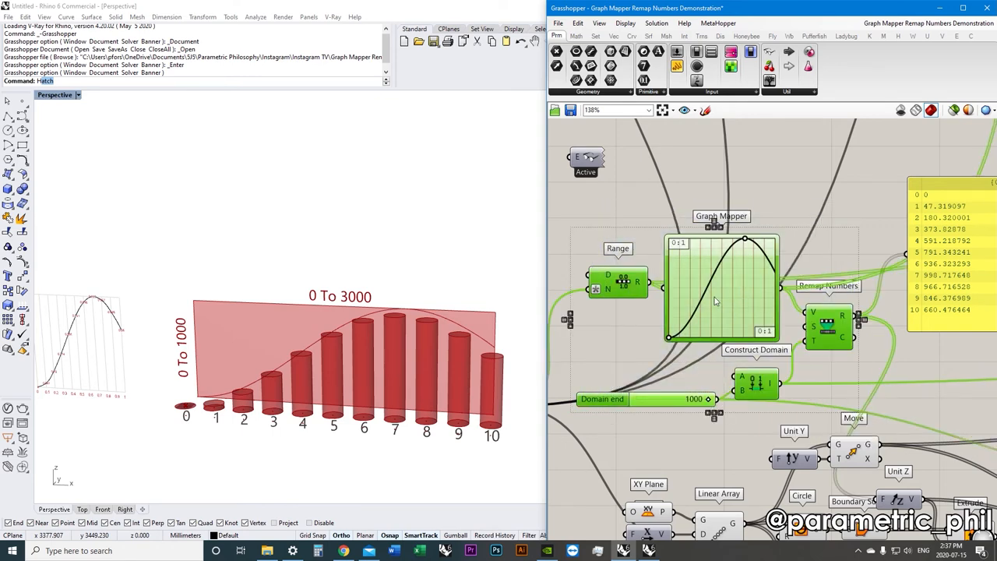
pyautogui.scroll(3)
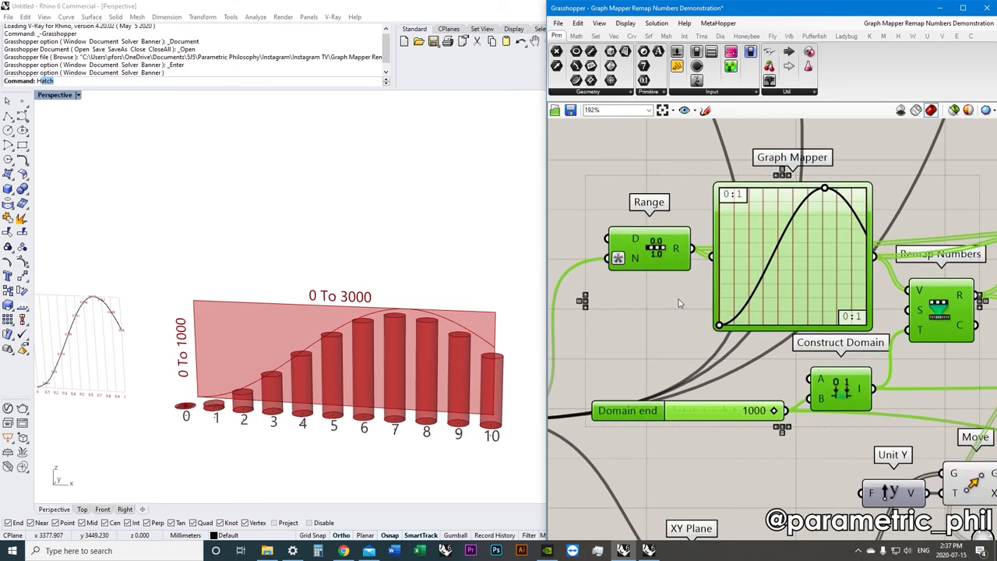
pyautogui.scroll(-3)
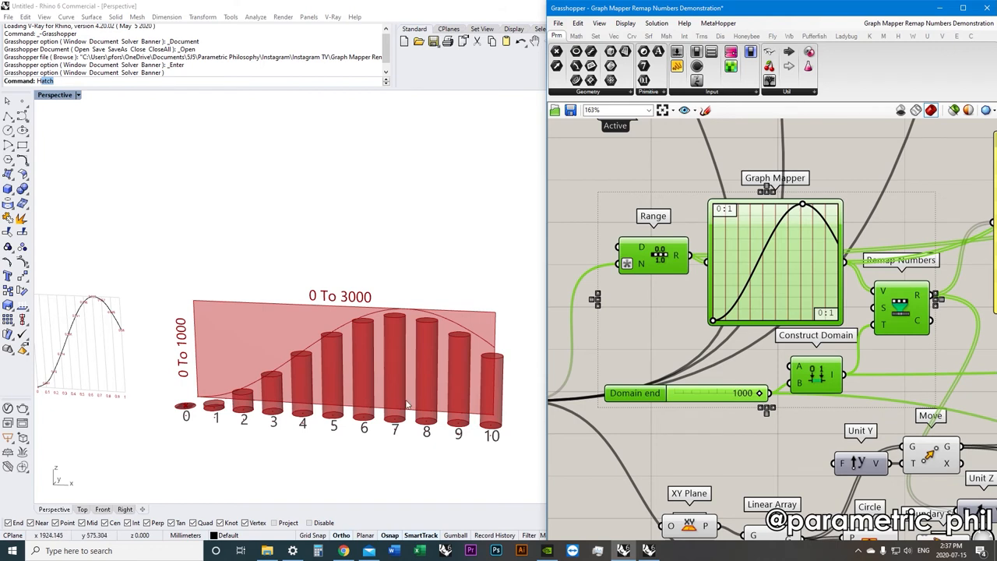
pyautogui.moveTo(480, 411)
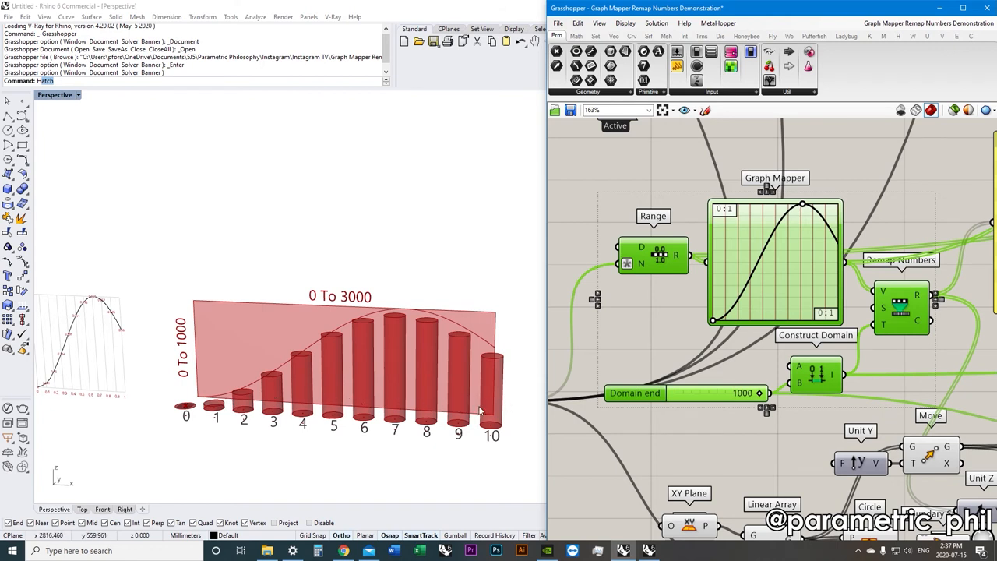
pyautogui.moveTo(644, 268)
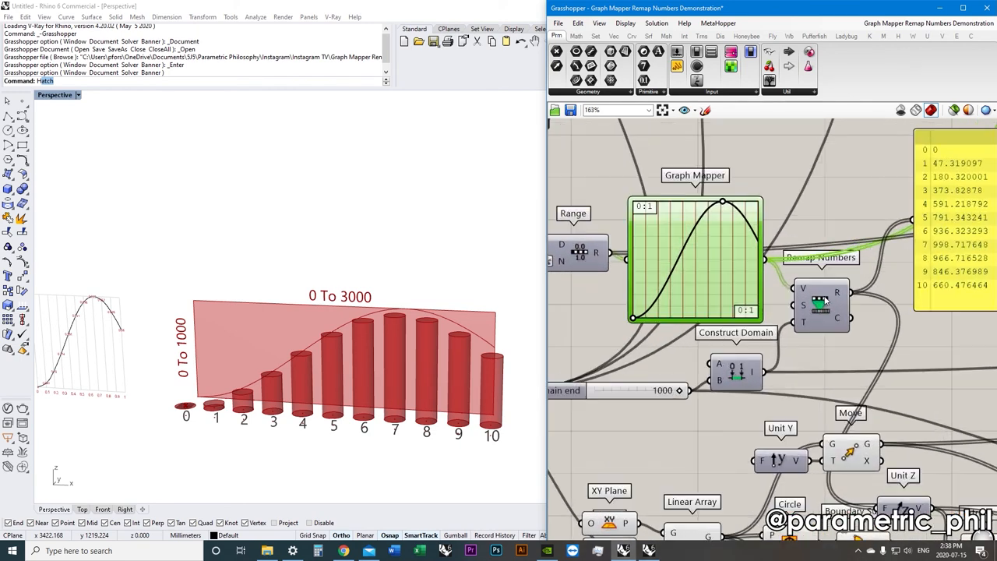
pyautogui.scroll(-3)
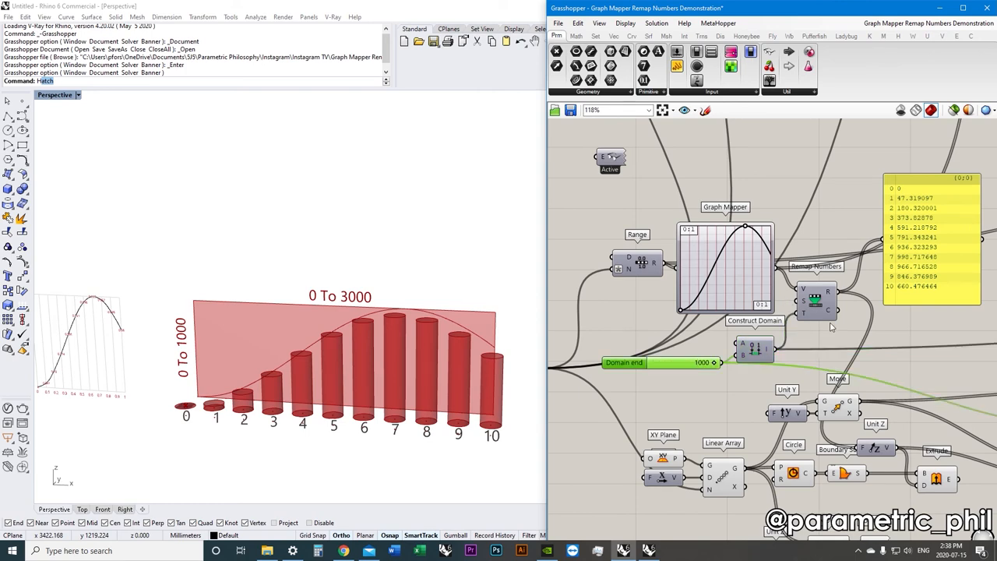
pyautogui.moveTo(813, 333)
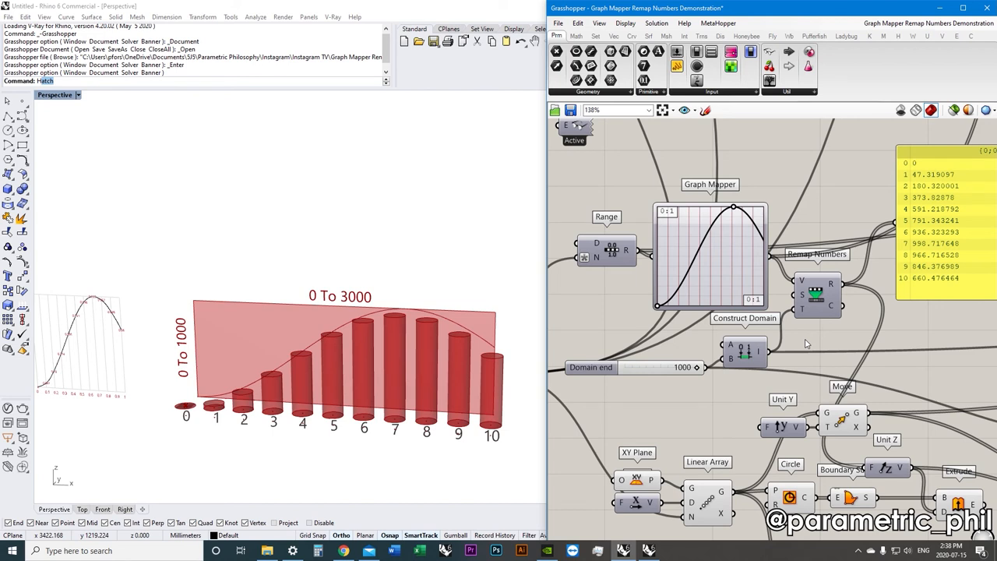
pyautogui.click(709, 257)
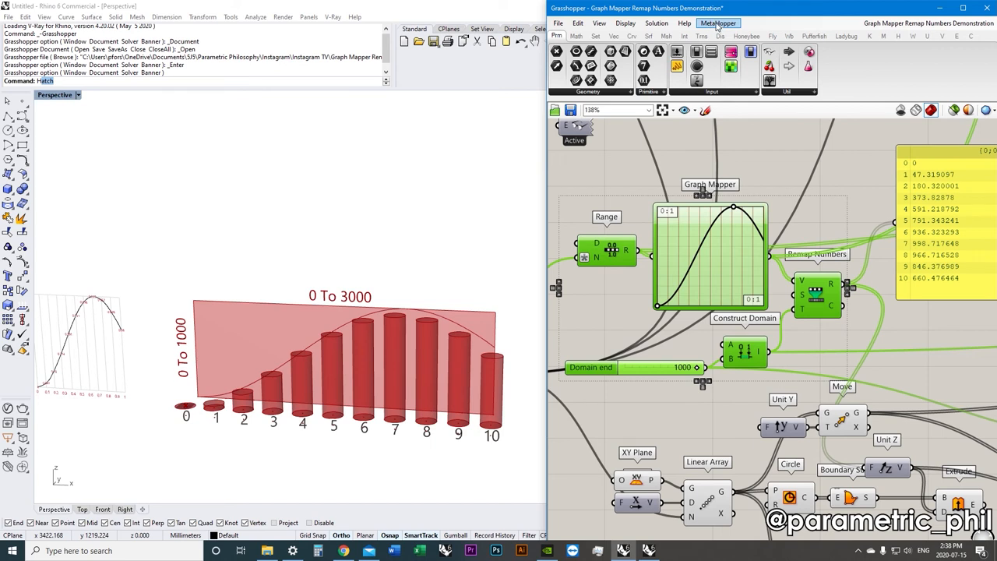
# Save the selected group via MetaHopper as snippet 'Graph Mapping Stuff' with nickname GMS
pyautogui.click(716, 23)
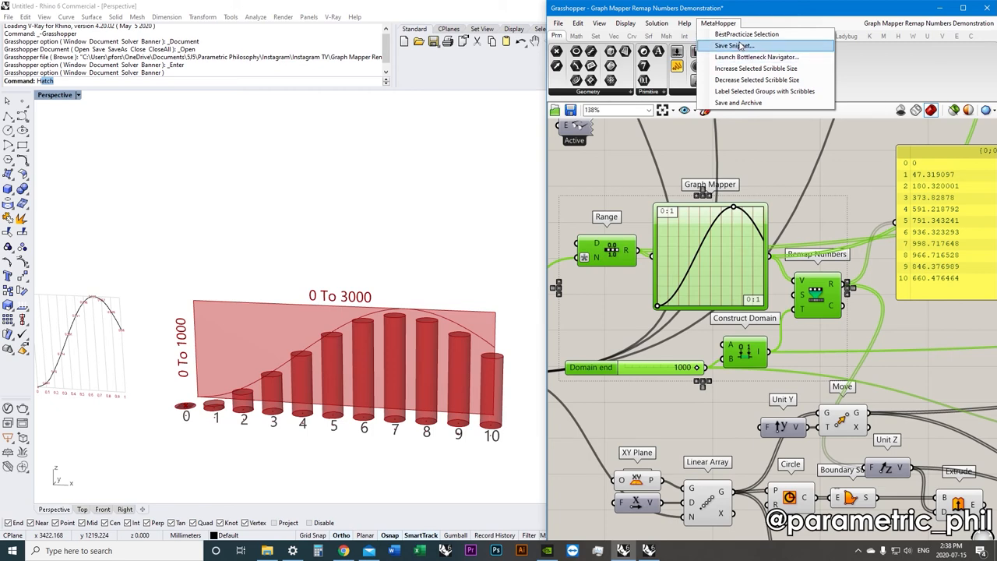
pyautogui.click(729, 45)
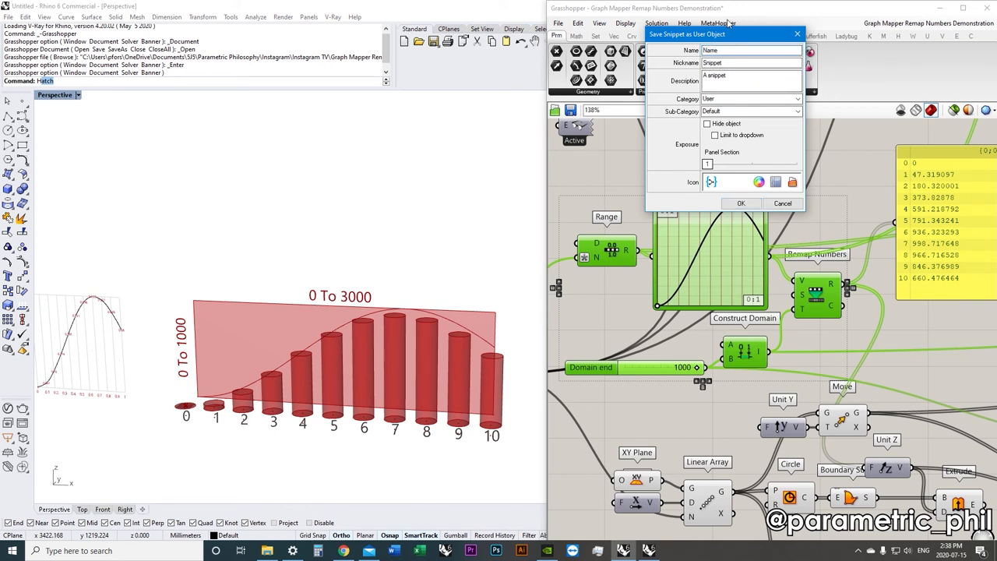
pyautogui.write('G')
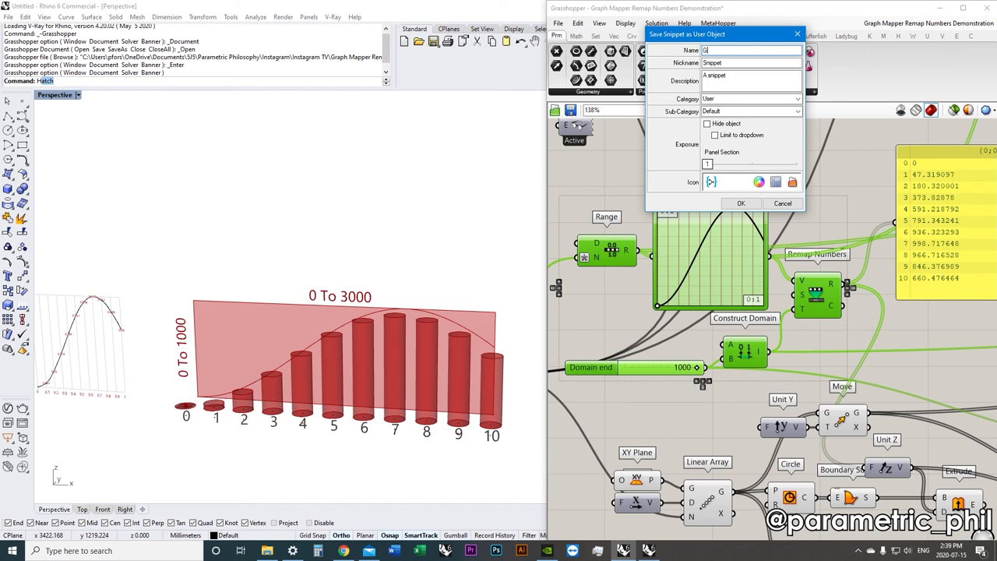
pyautogui.write('raph Mapp')
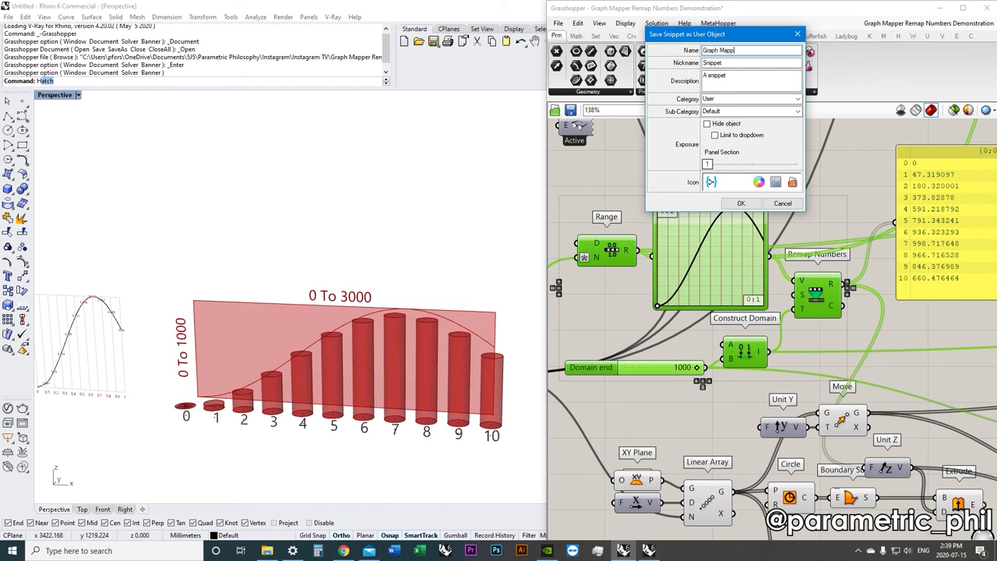
pyautogui.write('ing Stuff')
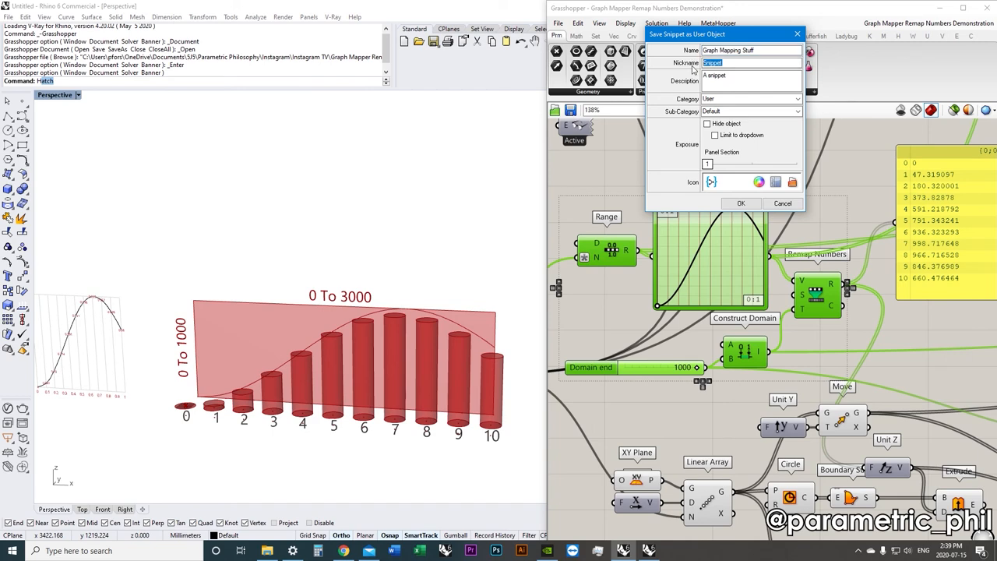
pyautogui.write('GMS')
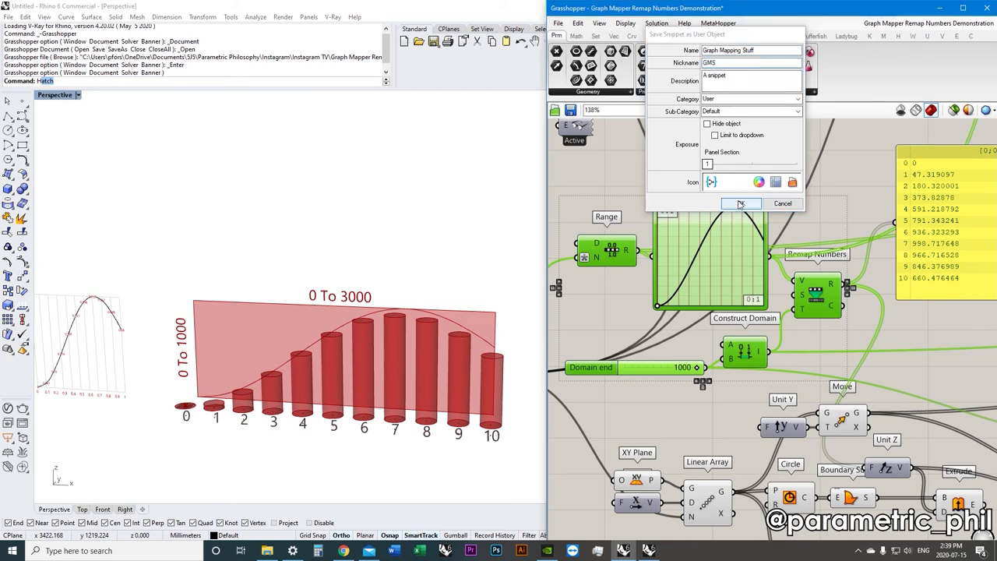
pyautogui.click(741, 202)
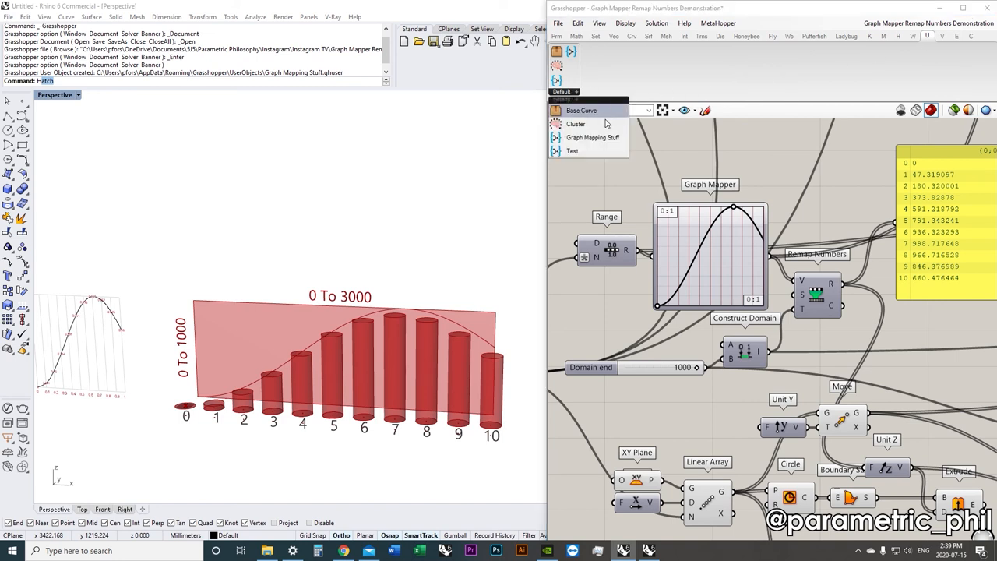
pyautogui.moveTo(592, 137)
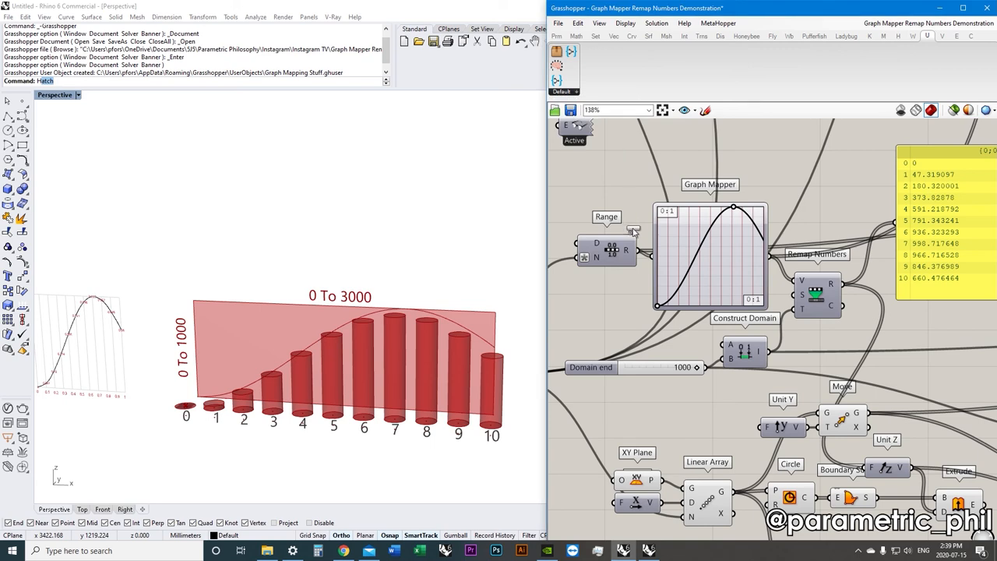
# Place the Graph Mapping Stuff snippet from the user objects list and dismiss the Range expiry warning
pyautogui.scroll(-3)
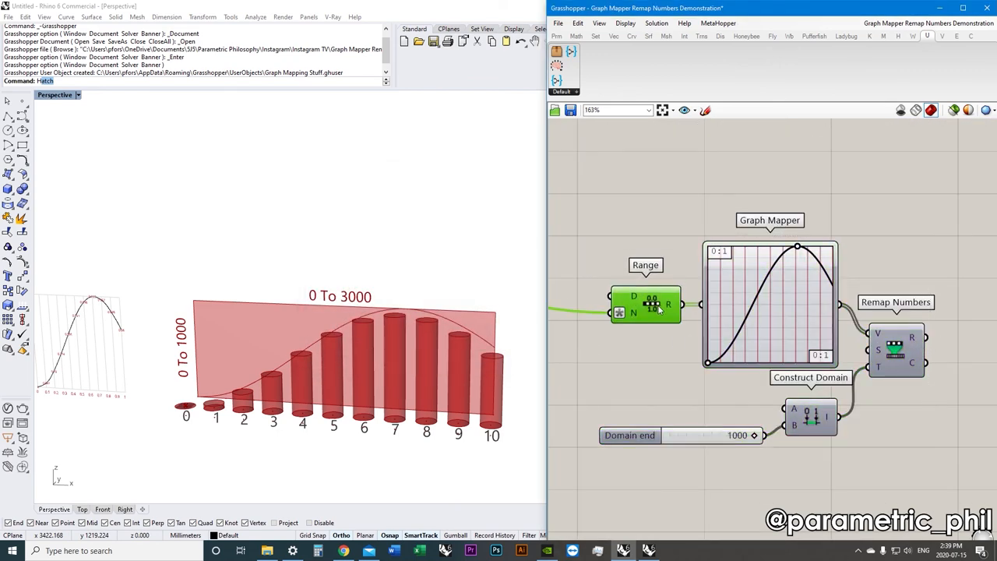
pyautogui.scroll(-3)
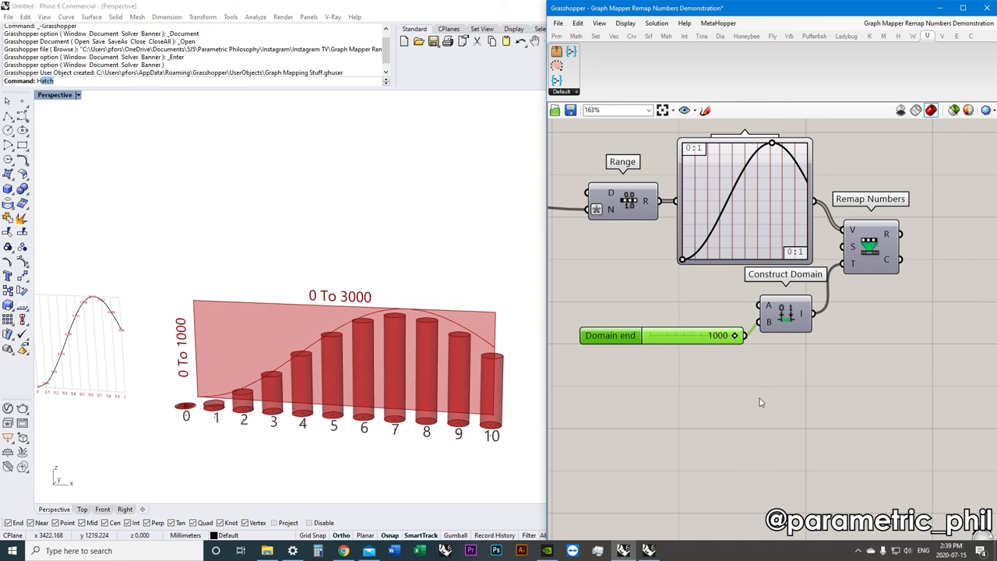
pyautogui.scroll(-3)
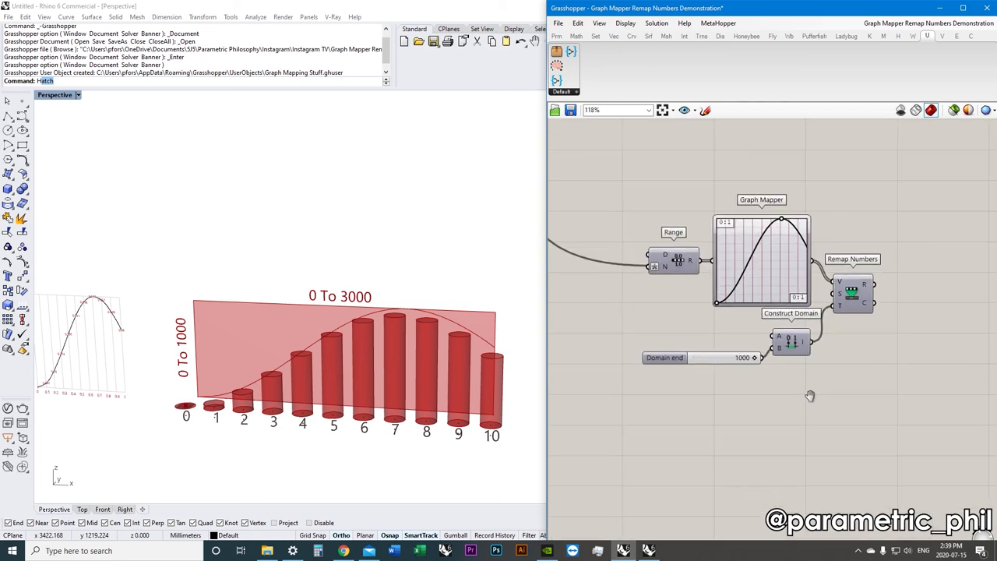
pyautogui.scroll(3)
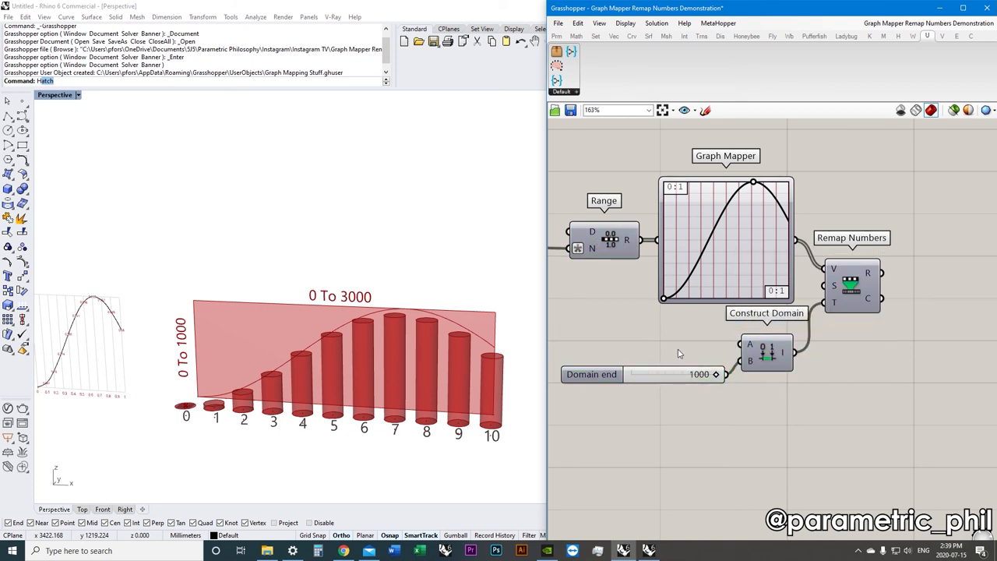
pyautogui.scroll(-3)
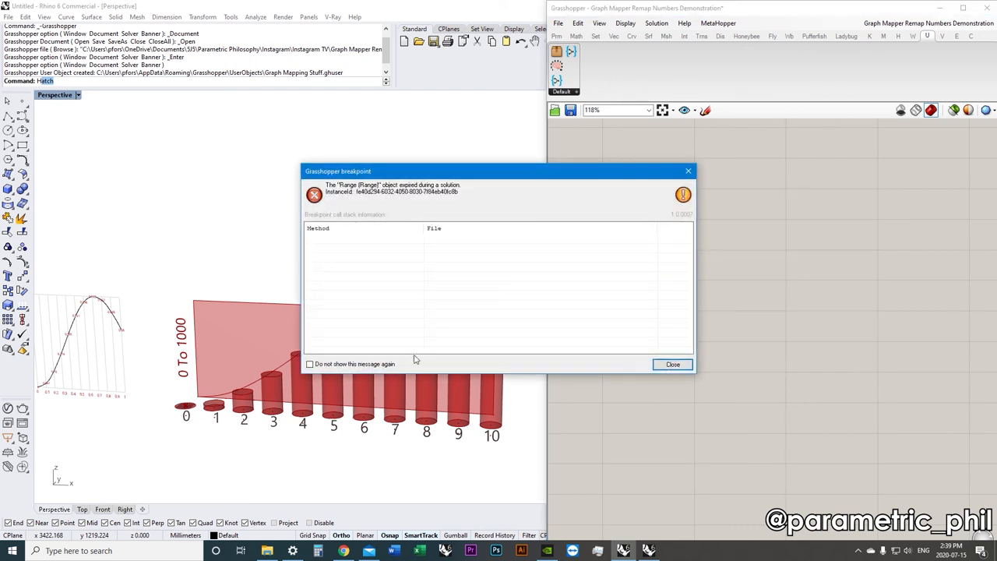
pyautogui.click(671, 364)
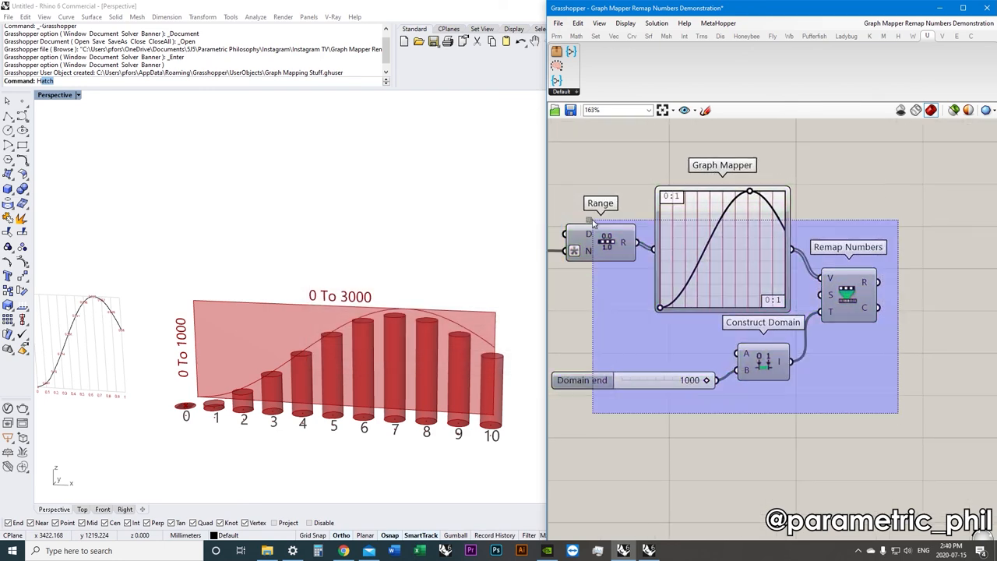
pyautogui.scroll(-3)
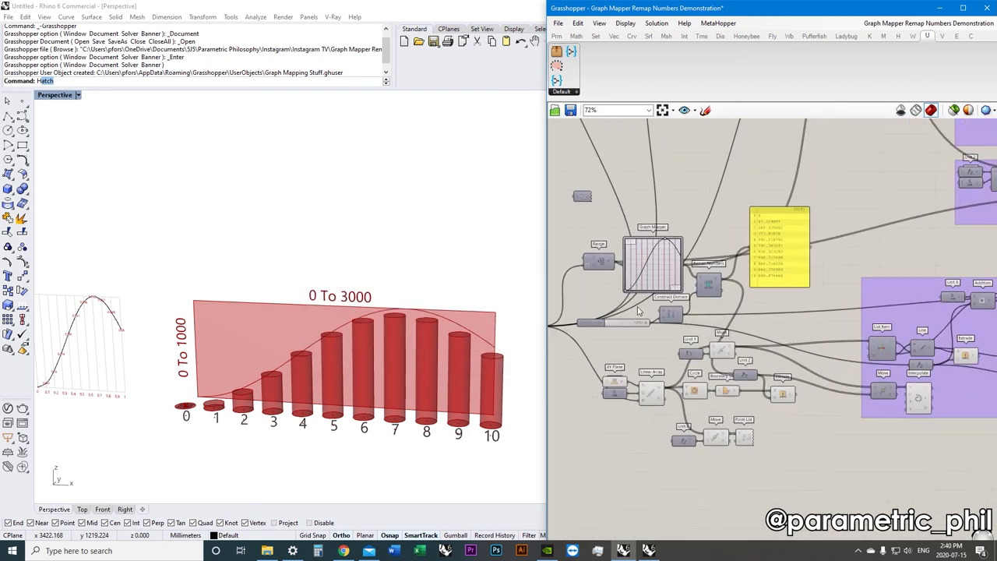
pyautogui.scroll(3)
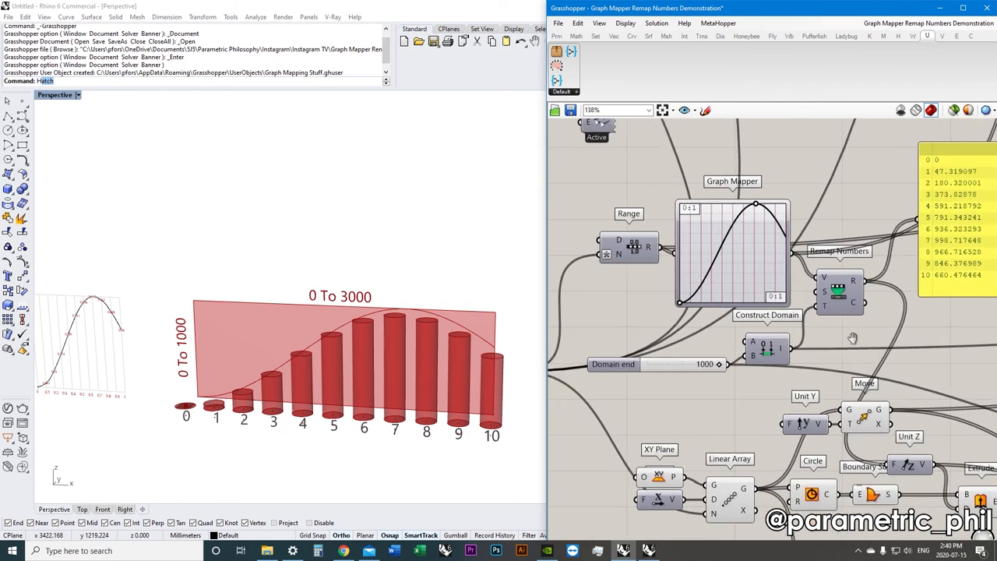
pyautogui.scroll(3)
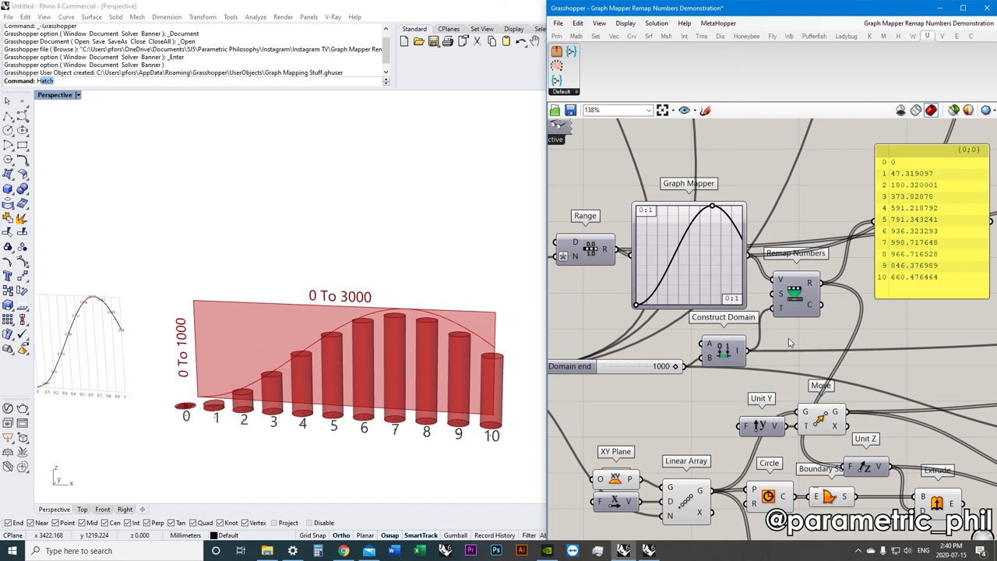
pyautogui.moveTo(793, 336)
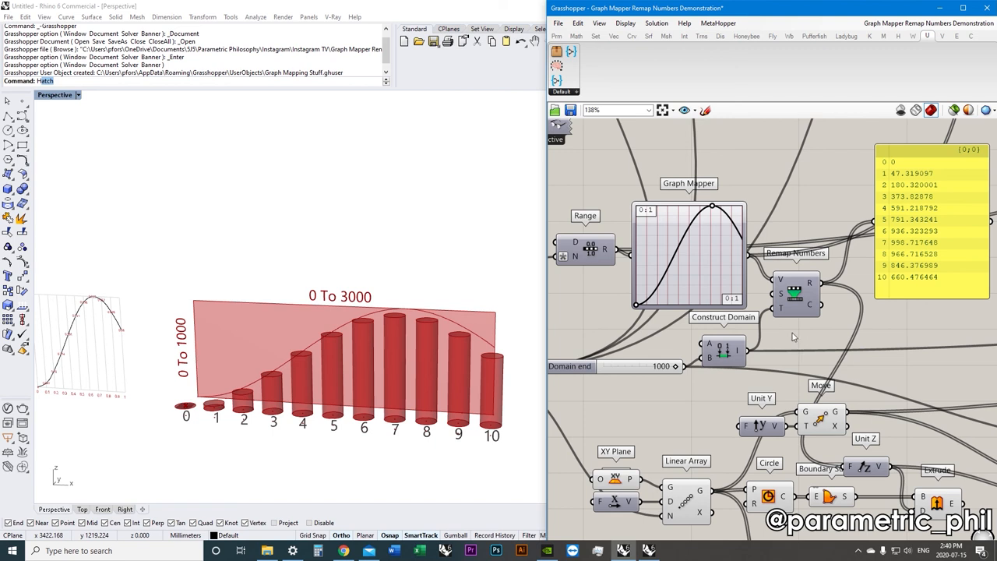
pyautogui.moveTo(788, 327)
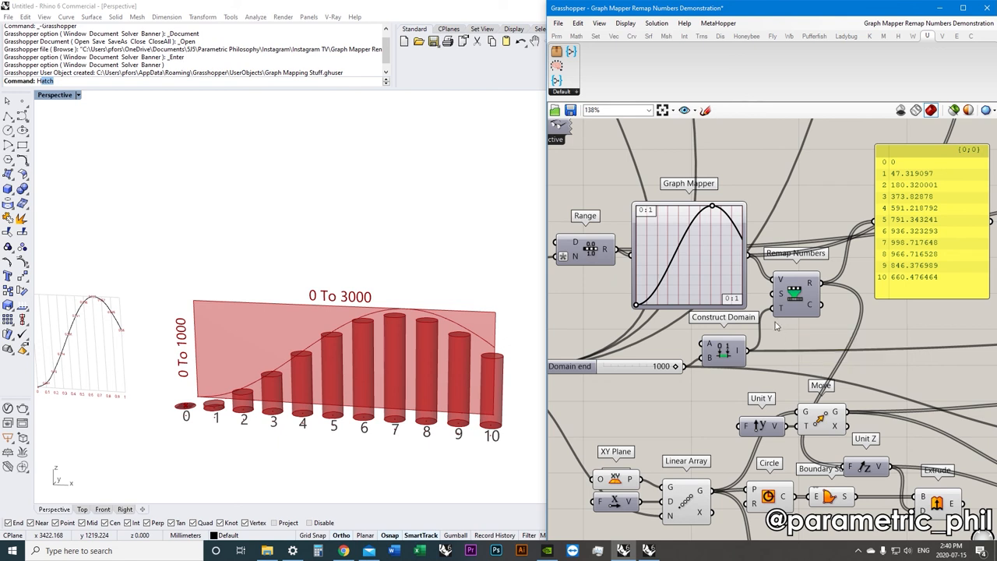
pyautogui.moveTo(806, 361)
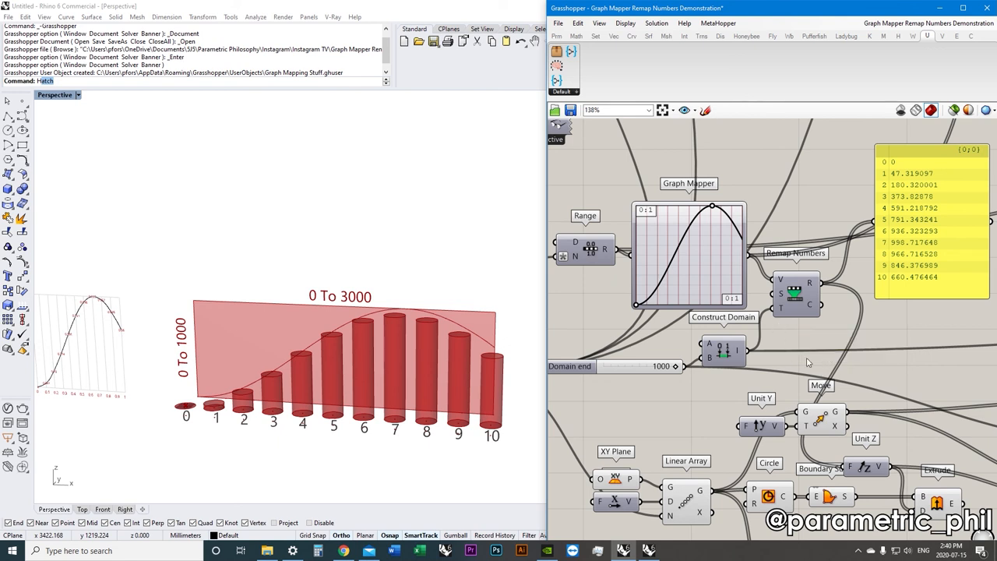